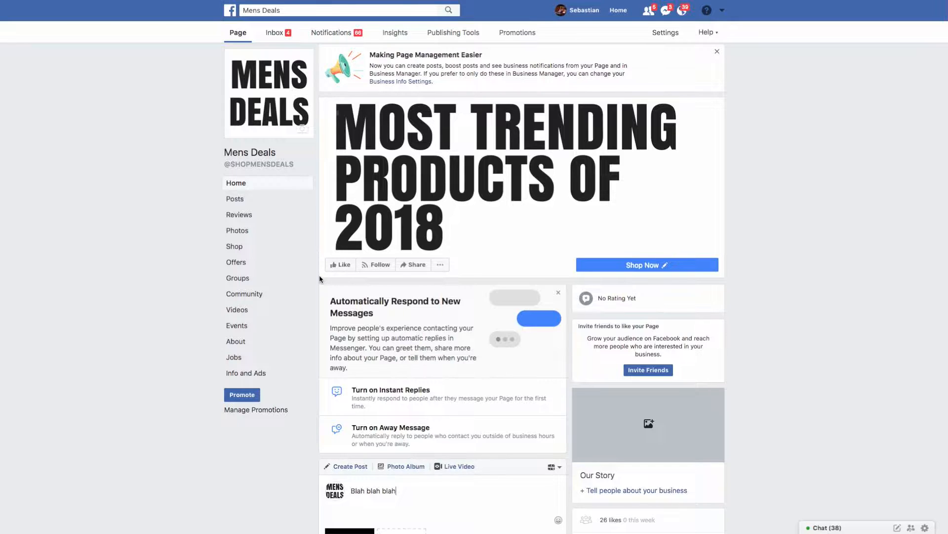
{"action": "mouse_move", "coordinate": [394, 32]}
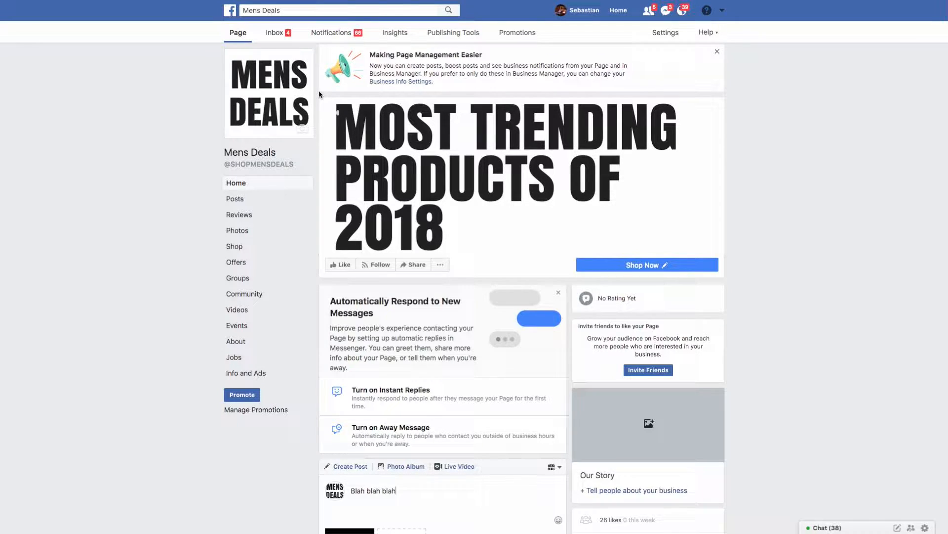
{"action": "mouse_move", "coordinate": [396, 129]}
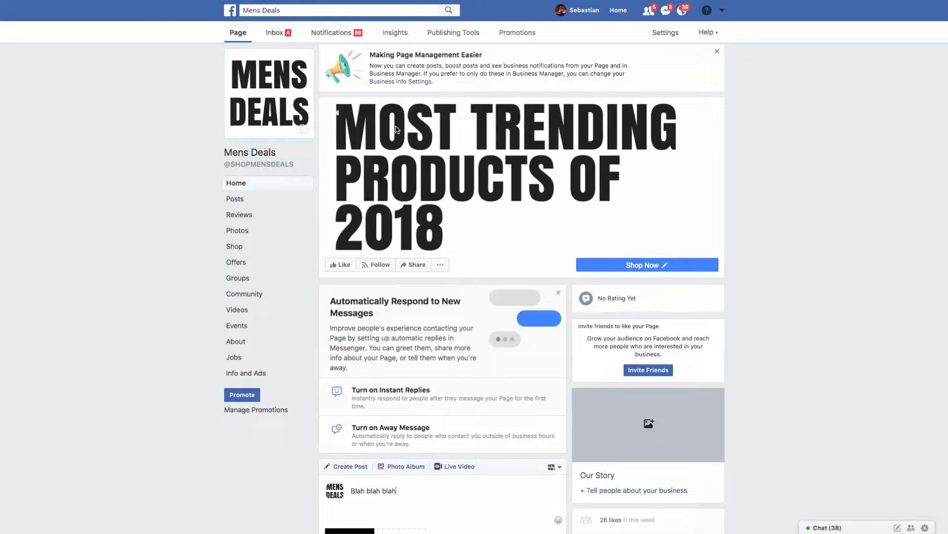
{"action": "mouse_move", "coordinate": [319, 100]}
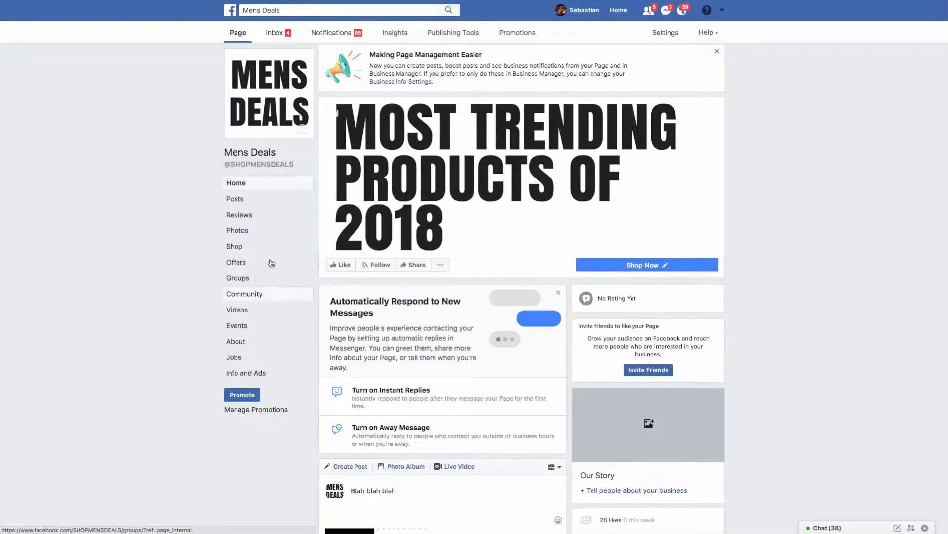
{"action": "mouse_move", "coordinate": [295, 118]}
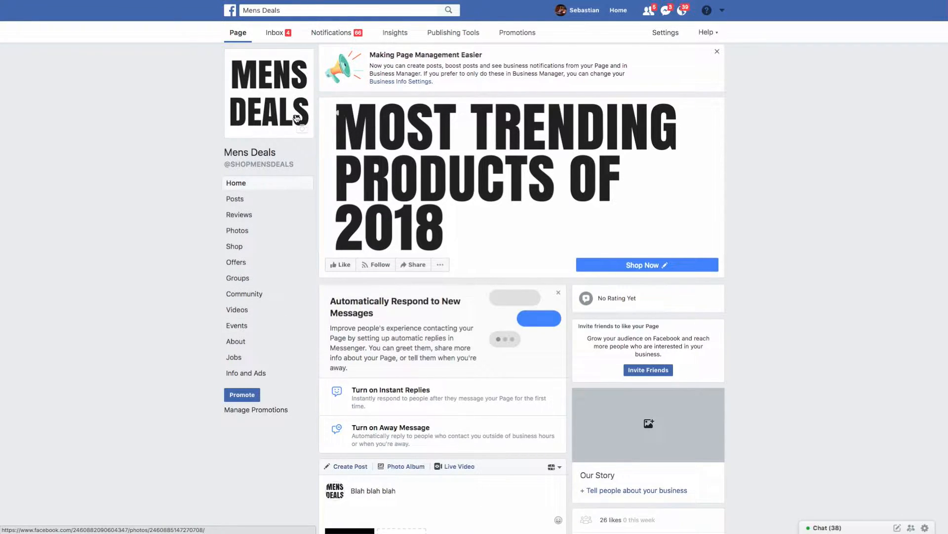
{"action": "mouse_move", "coordinate": [494, 186]}
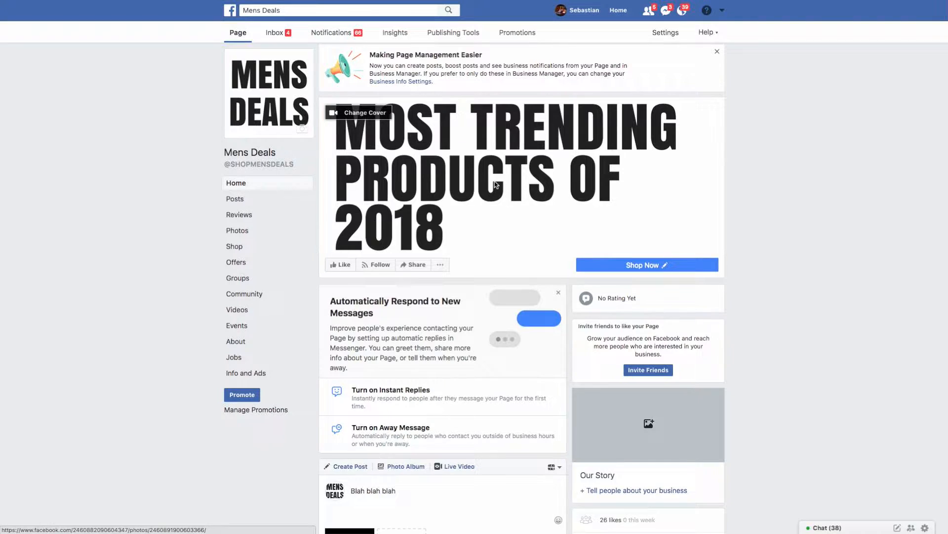
{"action": "mouse_move", "coordinate": [398, 420]}
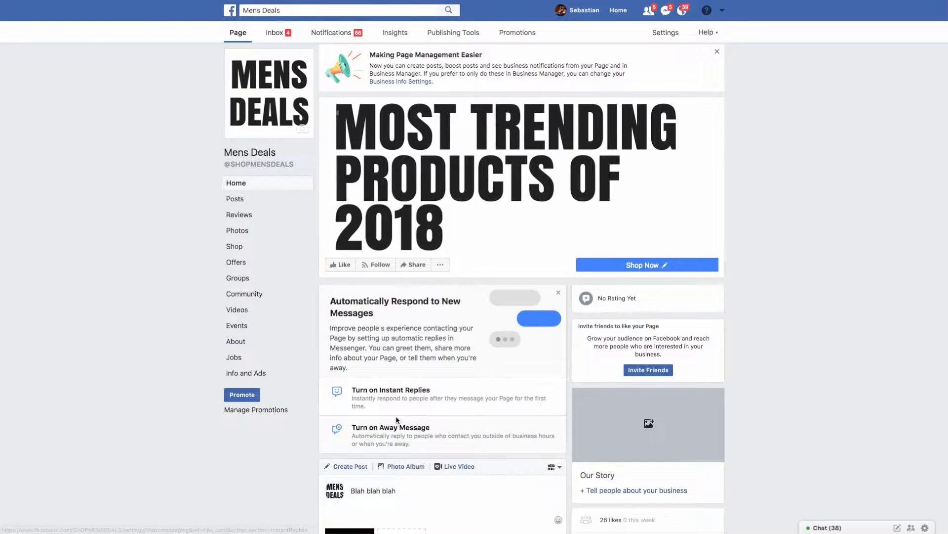
Scroll down to the draft post holding 'Blah blah blah' and the Never Get Robbed image.
{"action": "scroll", "scroll_direction": "down", "scroll_amount": 3}
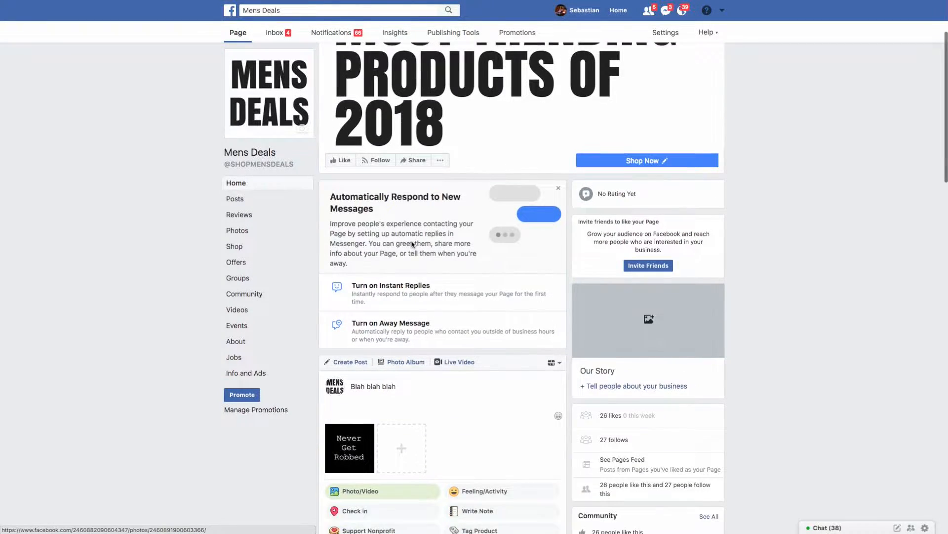
{"action": "scroll", "scroll_direction": "down", "scroll_amount": 3}
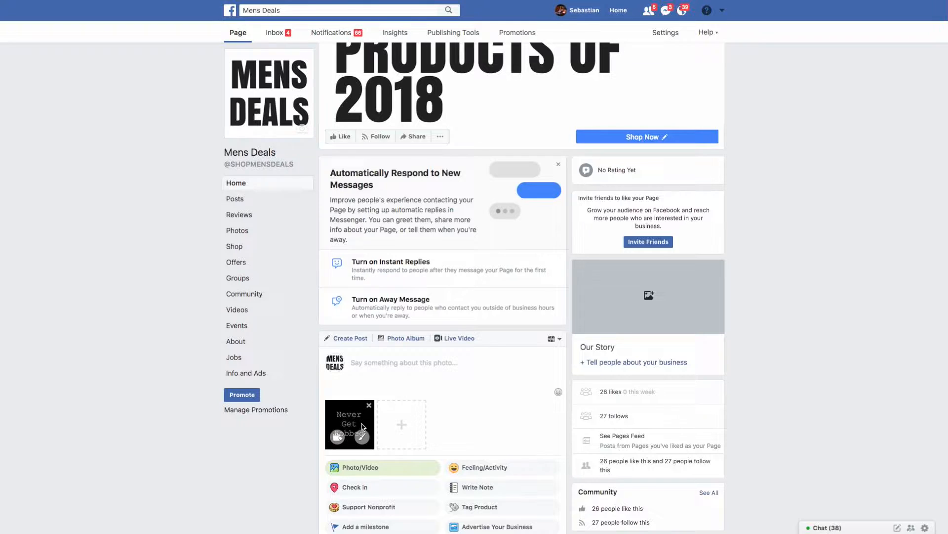
{"action": "mouse_move", "coordinate": [365, 410]}
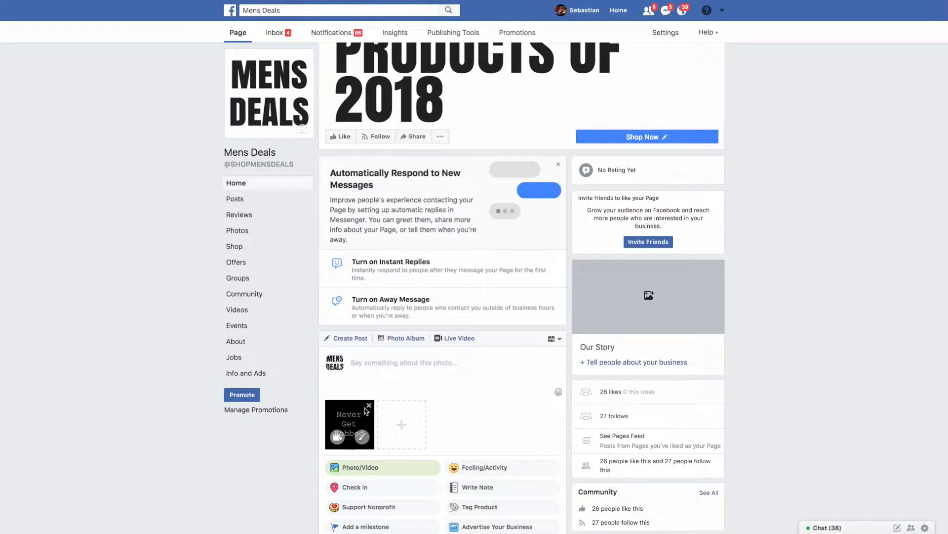
{"action": "mouse_move", "coordinate": [319, 422]}
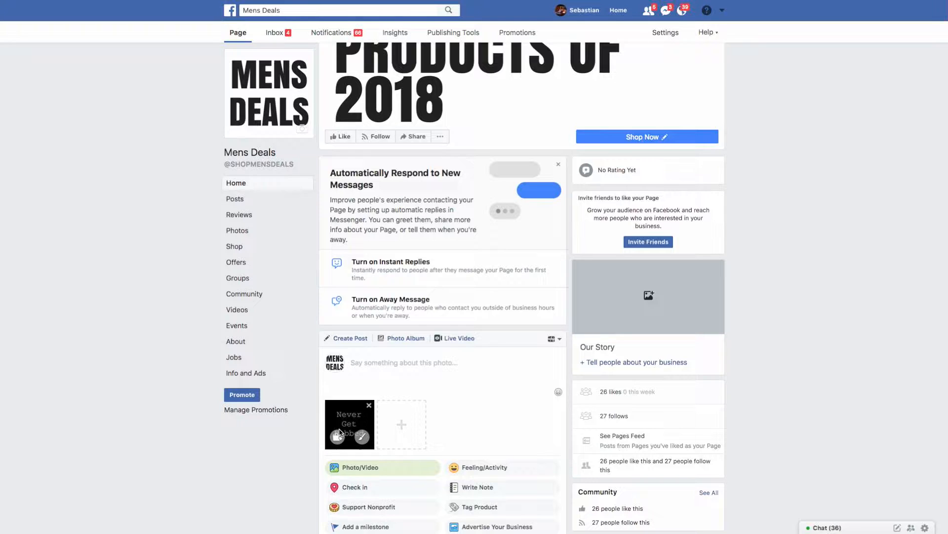
{"action": "mouse_move", "coordinate": [433, 416]}
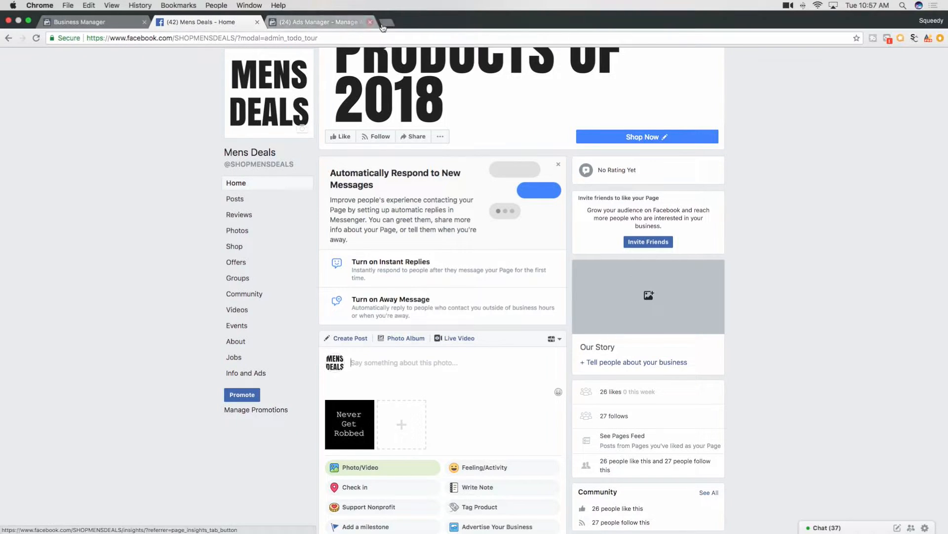
{"action": "mouse_move", "coordinate": [385, 21]}
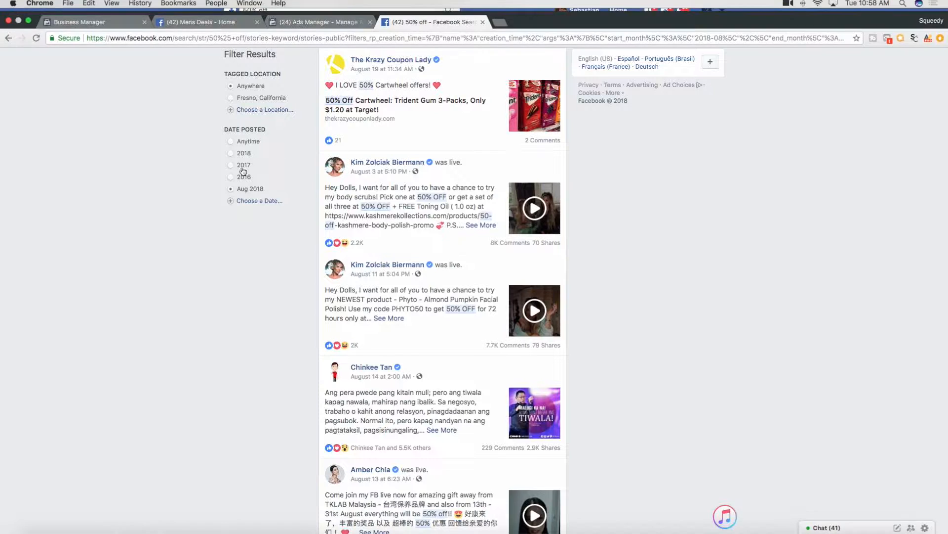
Paste Inspire Uplift's '50% off' fruit-infusion bottle caption from Aug 2018 into the Mens Deals draft.
{"action": "left_click", "coordinate": [337, 10]}
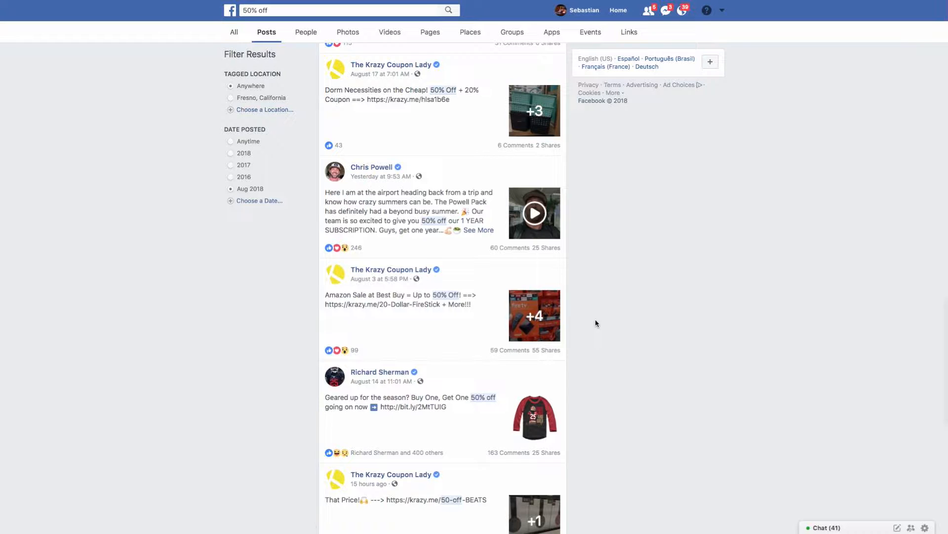
{"action": "scroll", "scroll_direction": "down", "scroll_amount": 3}
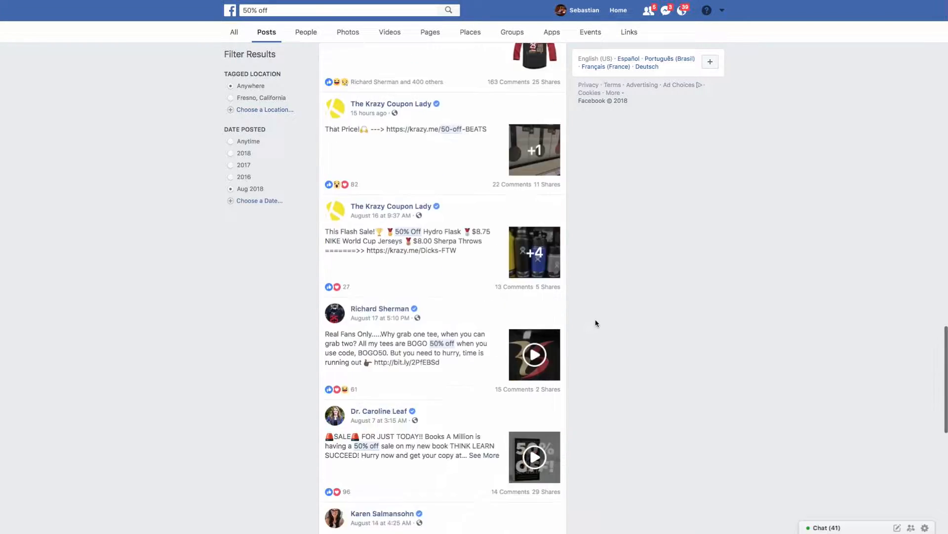
{"action": "scroll", "scroll_direction": "down", "scroll_amount": 3}
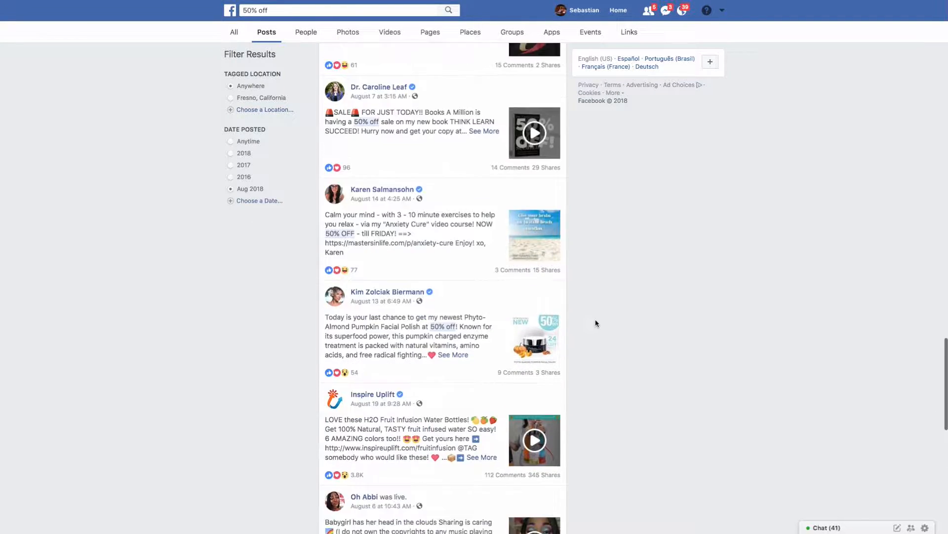
{"action": "scroll", "scroll_direction": "down", "scroll_amount": 3}
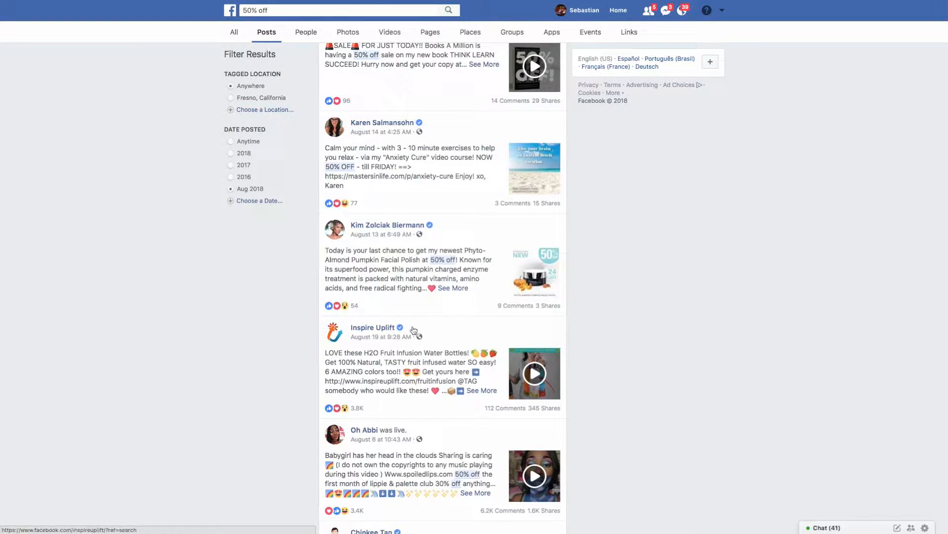
{"action": "mouse_move", "coordinate": [274, 340]}
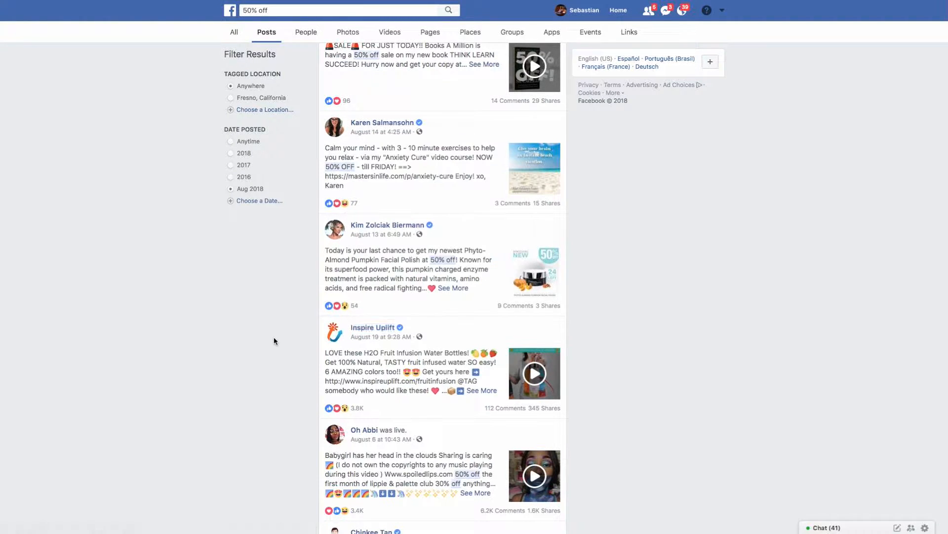
{"action": "mouse_move", "coordinate": [430, 362]}
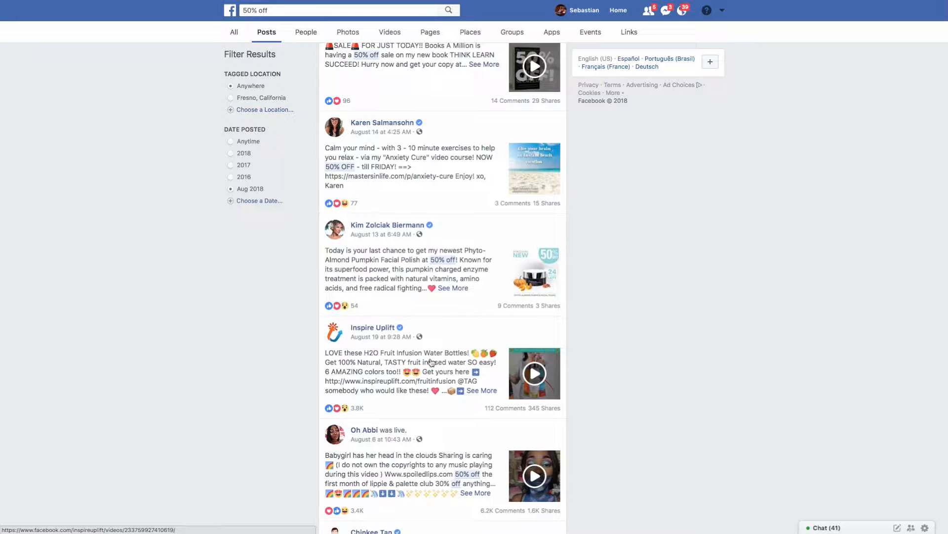
{"action": "scroll", "scroll_direction": "down", "scroll_amount": 3}
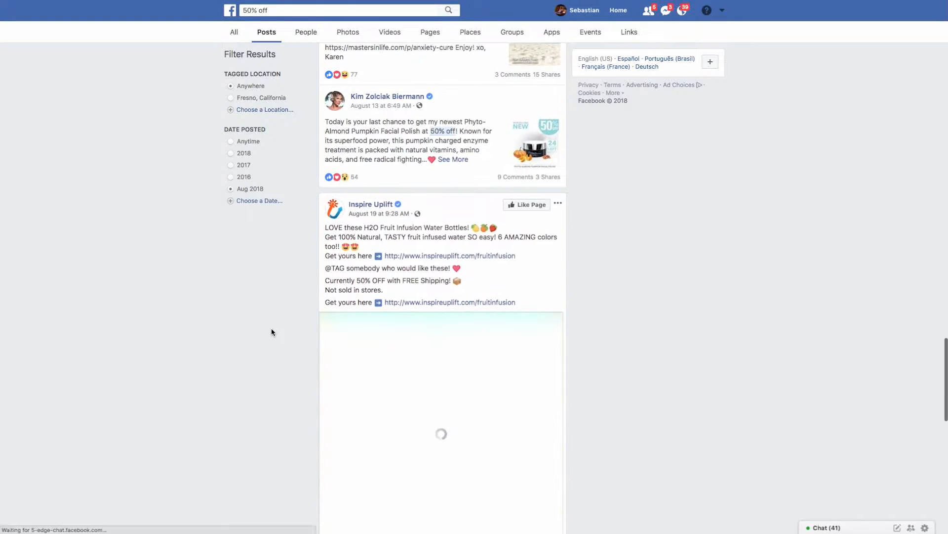
{"action": "scroll", "scroll_direction": "down", "scroll_amount": 3}
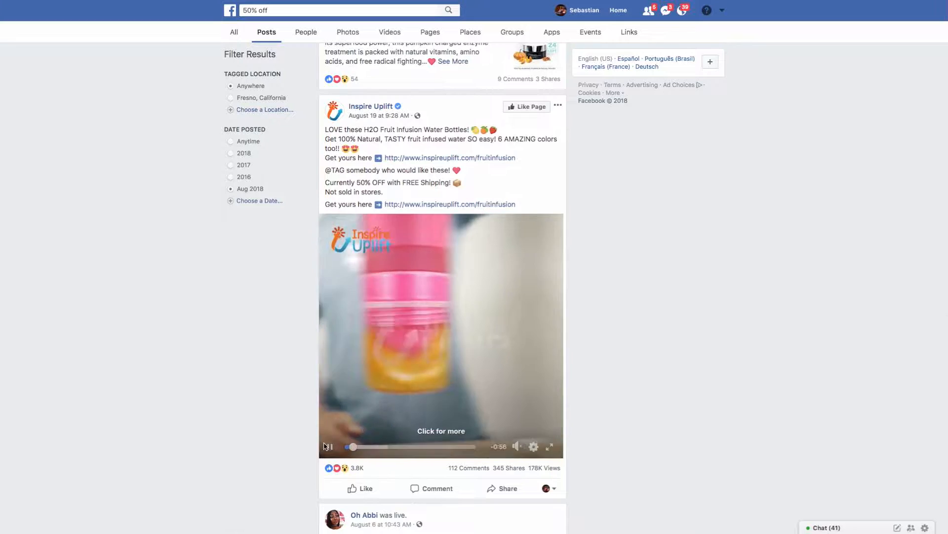
{"action": "left_click", "coordinate": [329, 447]}
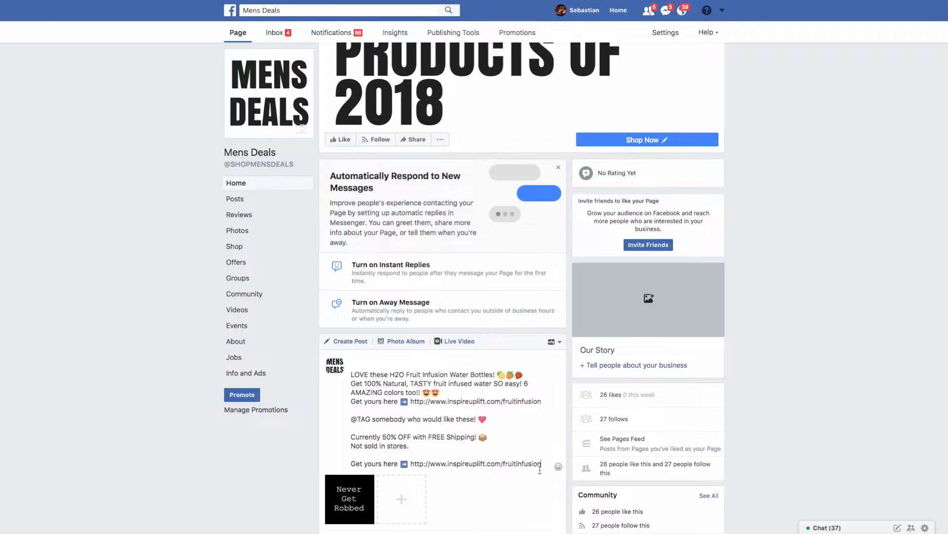
Change the last link to shopmensdeals.com and begin replacing the words H2O and Natural.
{"action": "double_click", "coordinate": [474, 464]}
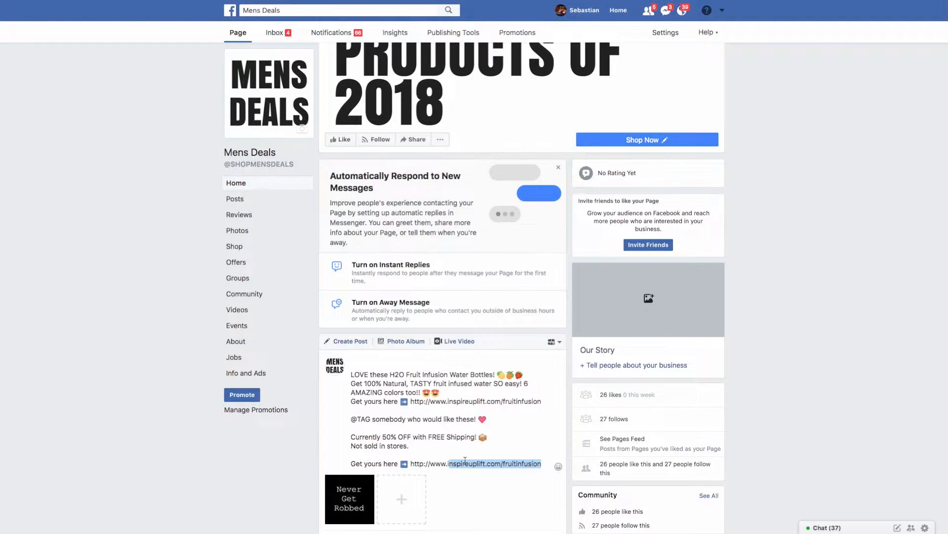
{"action": "key", "text": "Backspace"}
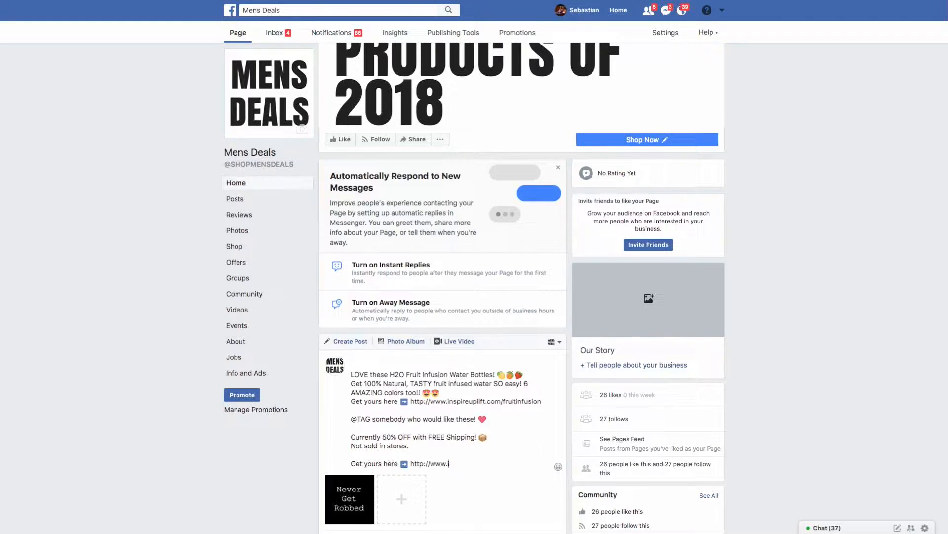
{"action": "type", "text": "shopmensdeals.com"}
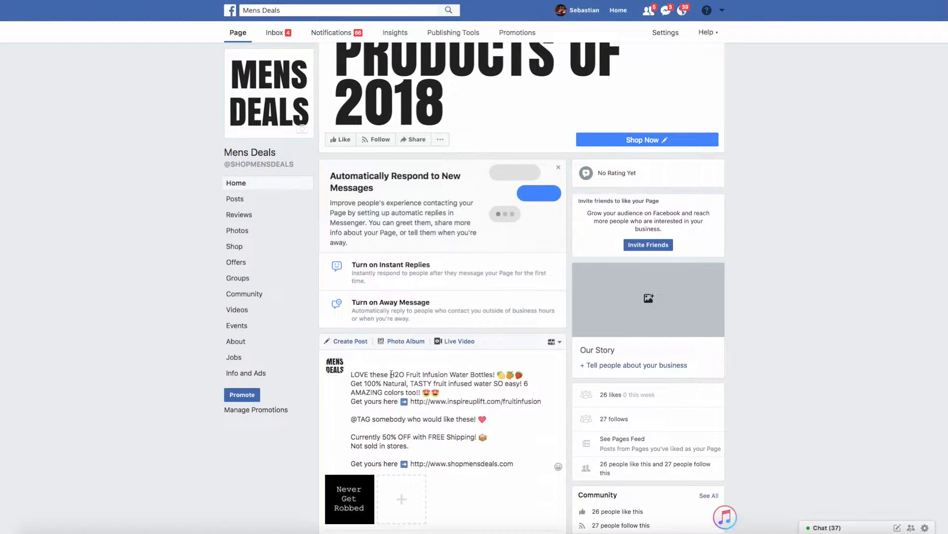
{"action": "double_click", "coordinate": [441, 374]}
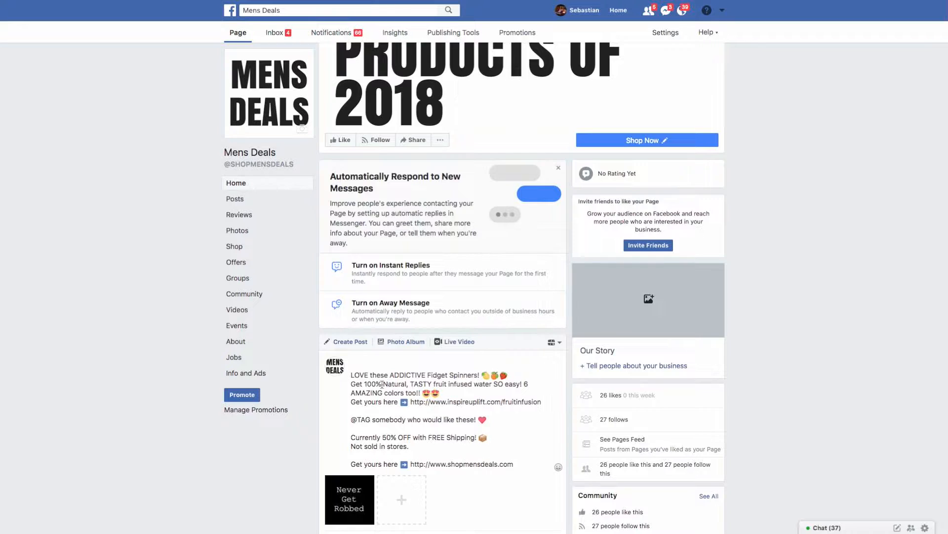
{"action": "double_click", "coordinate": [393, 384]}
{"action": "type", "text": "Get 100% Recycled plastic, FUN fidget spinners"}
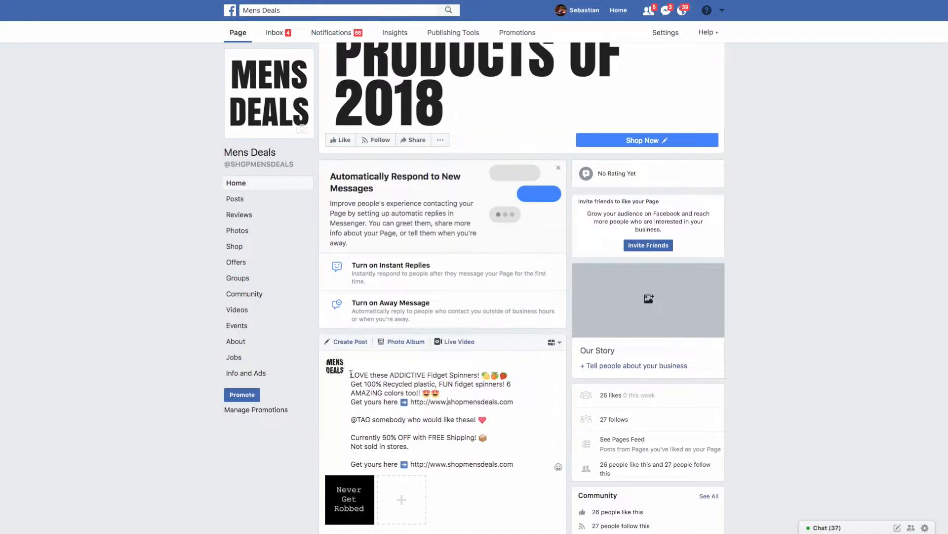
Publish the fidget spinner post as a regular Mens Deals post and expand its text.
{"action": "scroll", "scroll_direction": "down", "scroll_amount": 3}
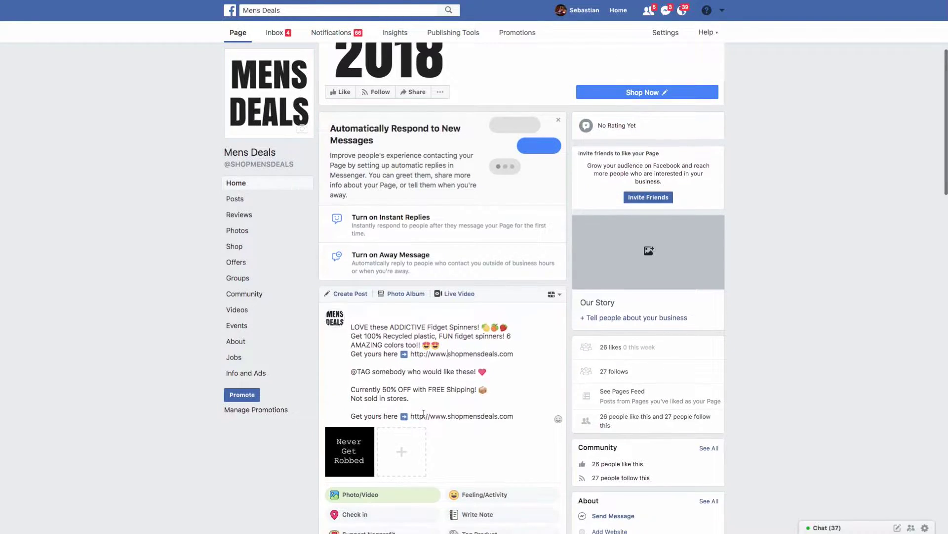
{"action": "scroll", "scroll_direction": "down", "scroll_amount": 3}
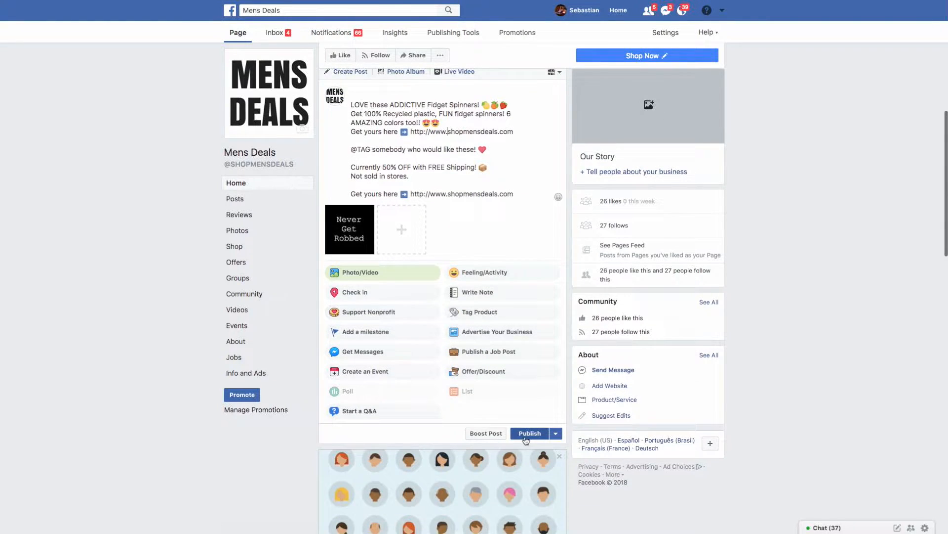
{"action": "left_click", "coordinate": [528, 433]}
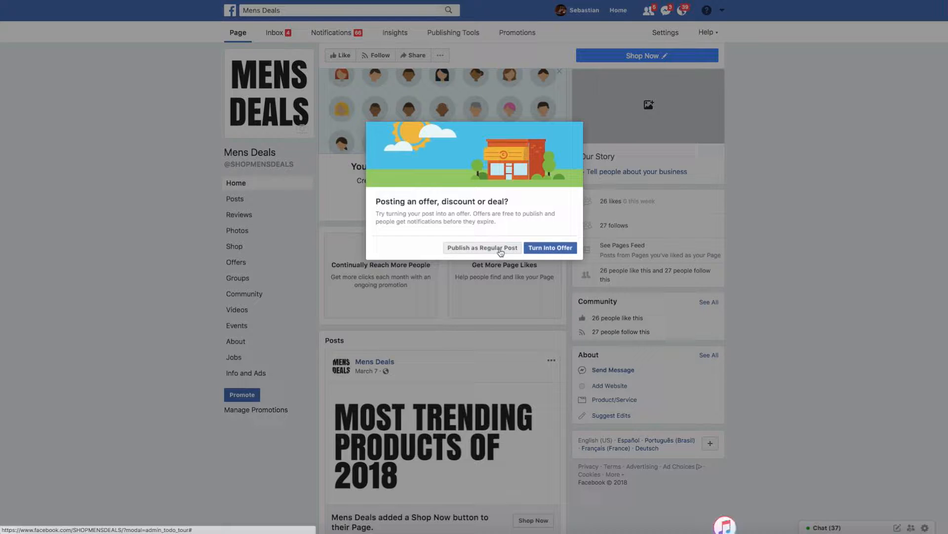
{"action": "left_click", "coordinate": [482, 248]}
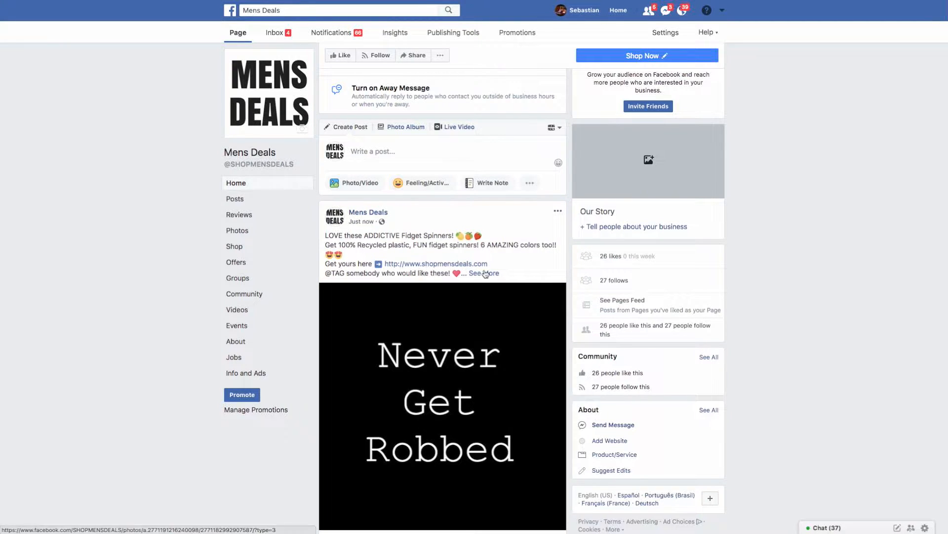
{"action": "left_click", "coordinate": [484, 273]}
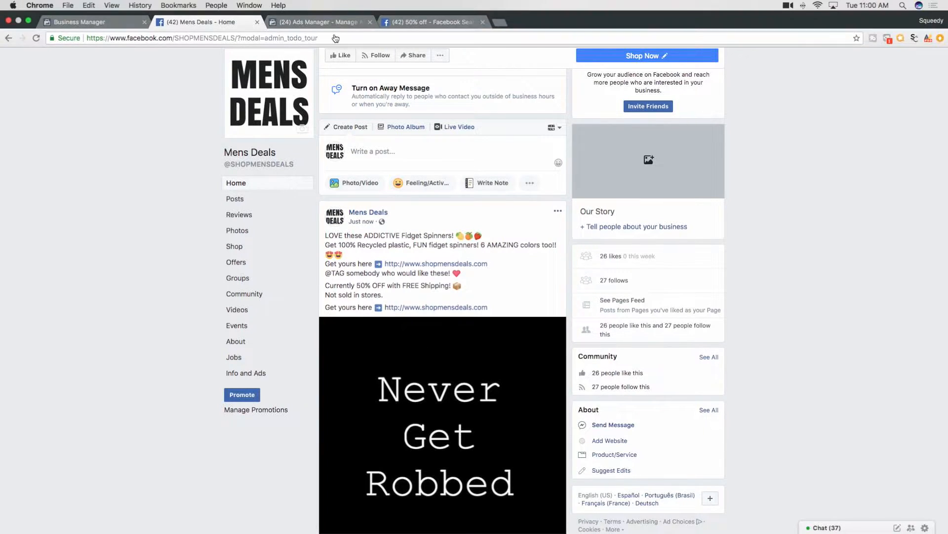
In Ads Manager, create a new campaign with the Conversions objective.
{"action": "left_click", "coordinate": [314, 21]}
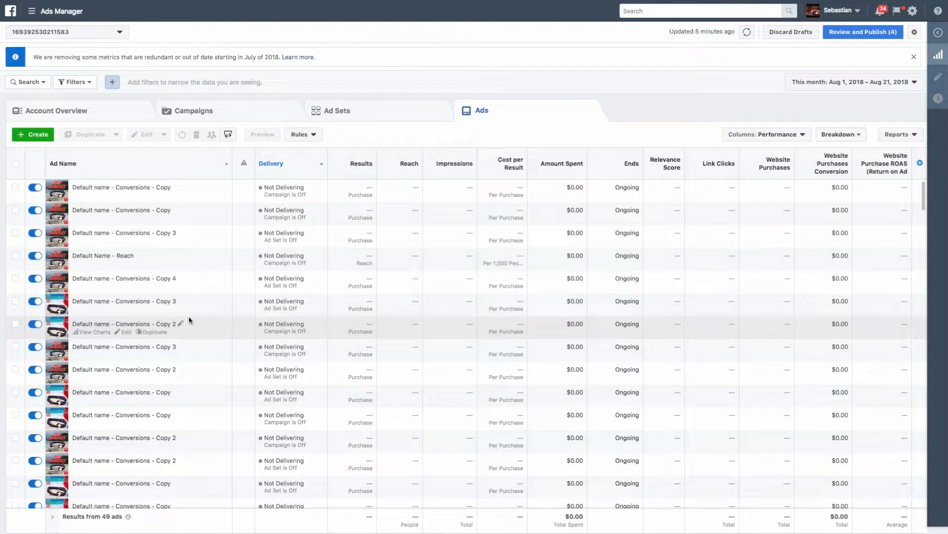
{"action": "left_click", "coordinate": [915, 57]}
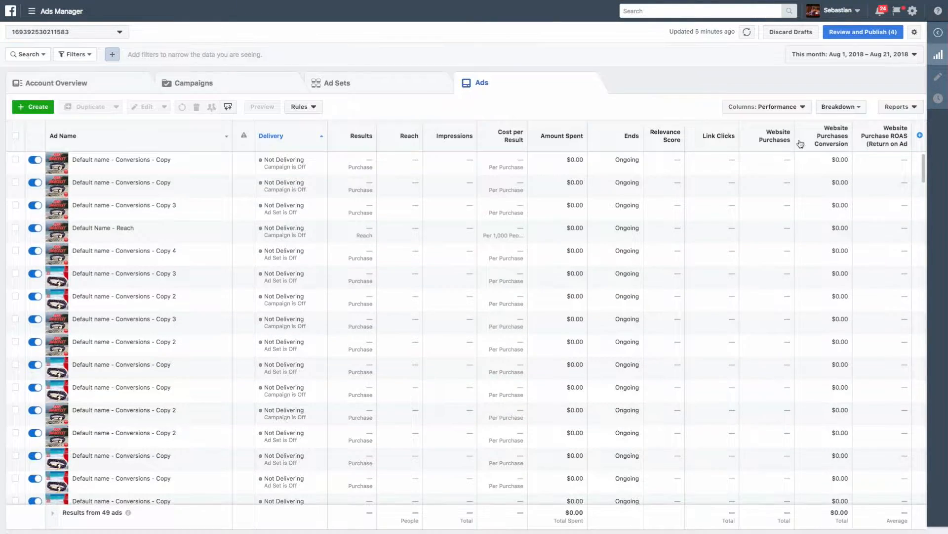
{"action": "mouse_move", "coordinate": [252, 236]}
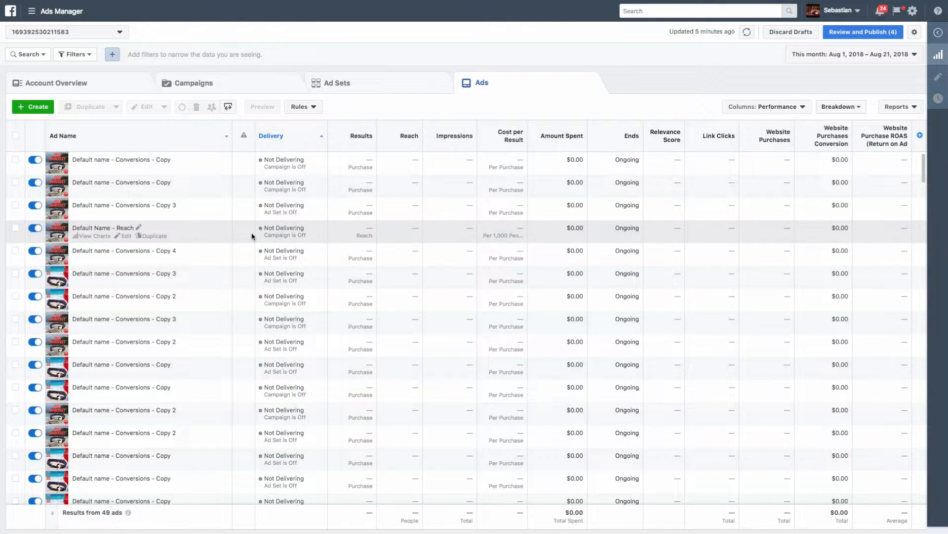
{"action": "mouse_move", "coordinate": [58, 460]}
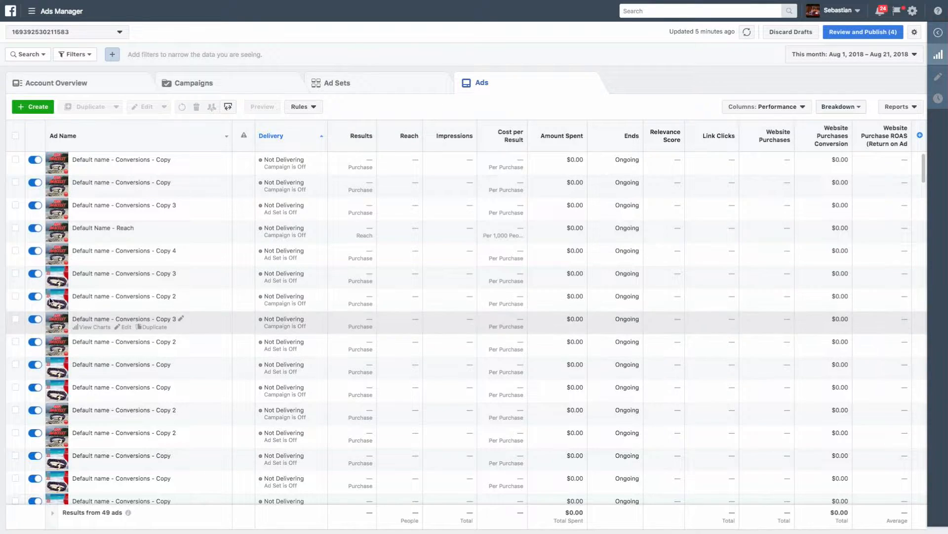
{"action": "scroll", "scroll_direction": "down", "scroll_amount": 3}
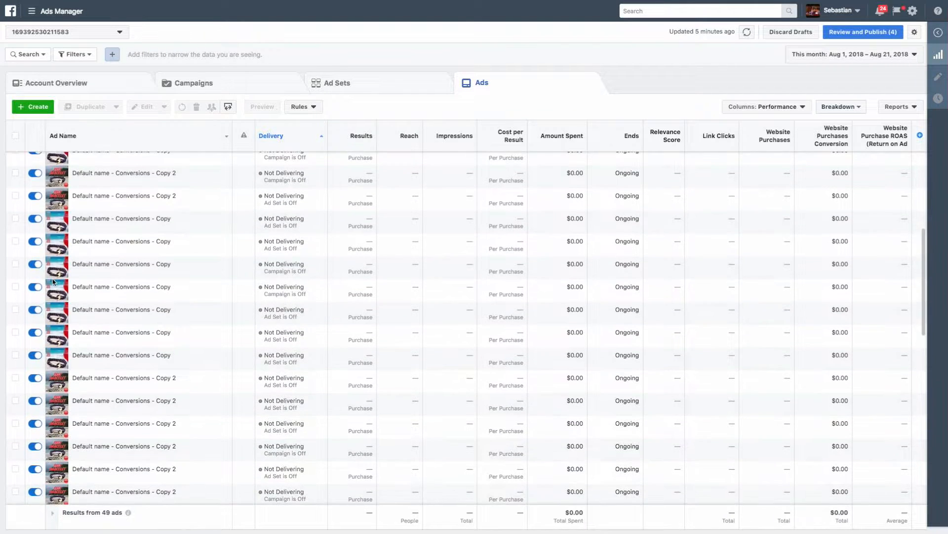
{"action": "left_click", "coordinate": [32, 106]}
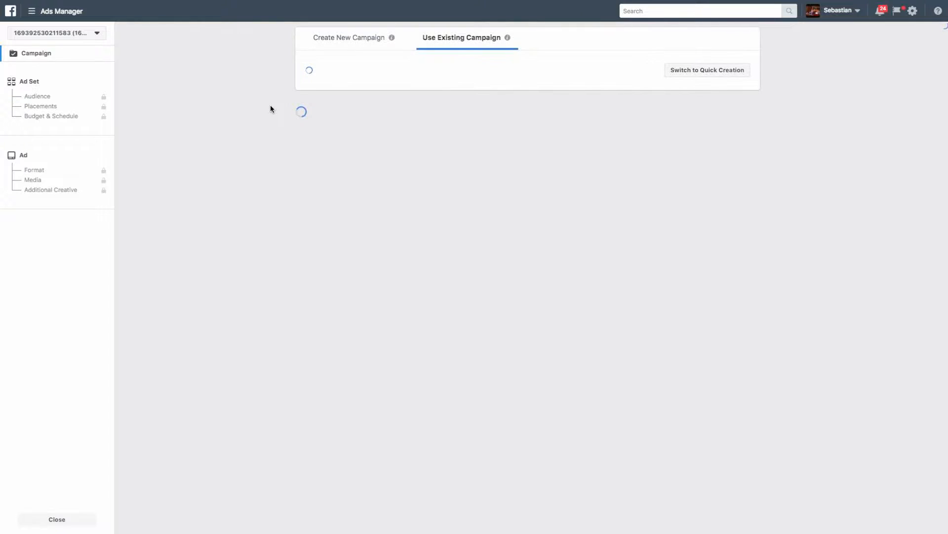
{"action": "left_click", "coordinate": [353, 38]}
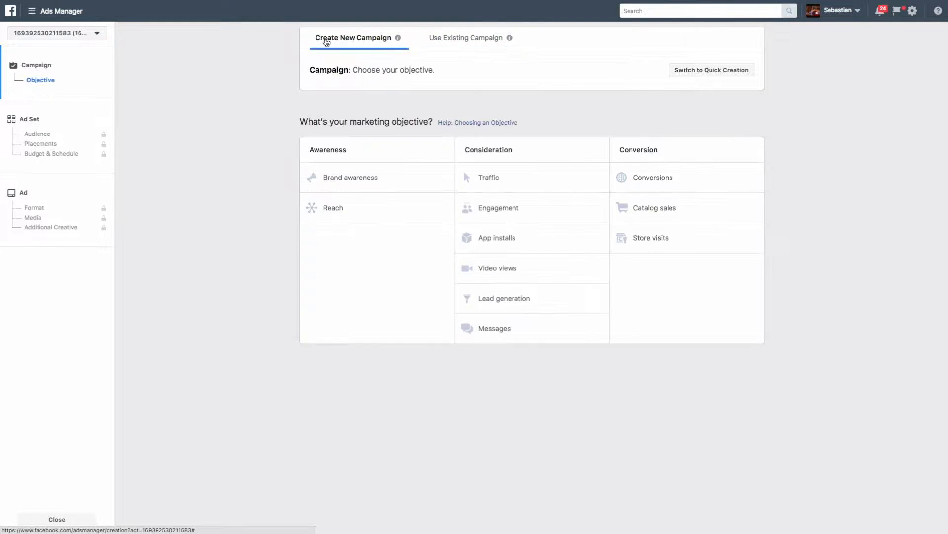
{"action": "left_click", "coordinate": [652, 177]}
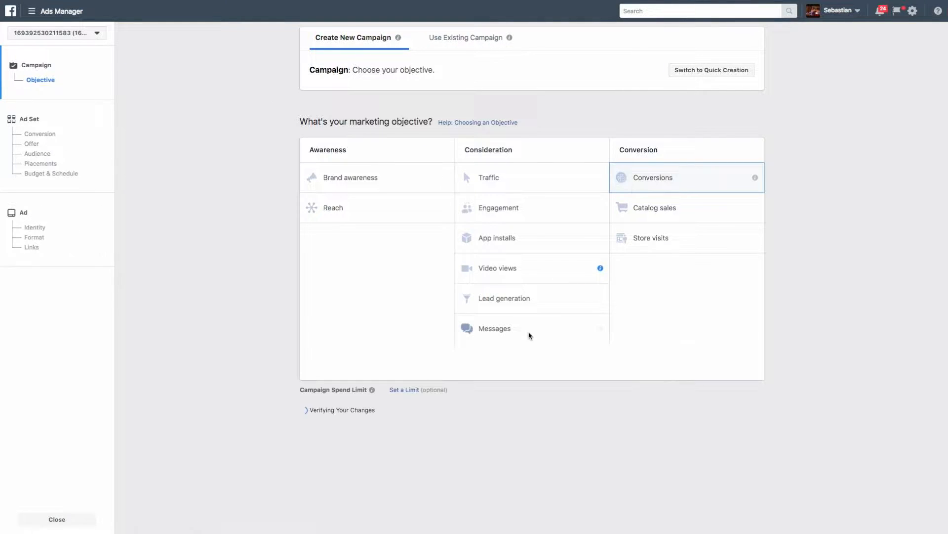
{"action": "left_click", "coordinate": [653, 177]}
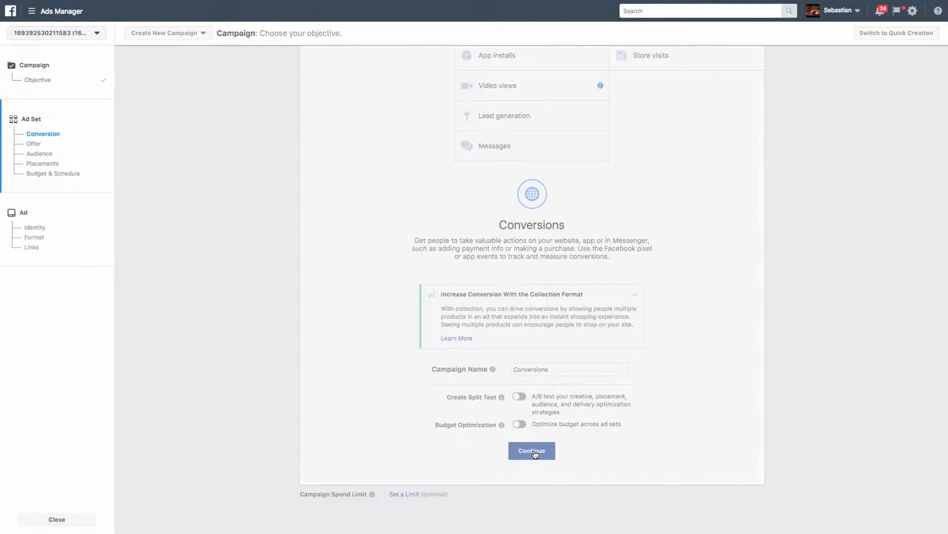
{"action": "left_click", "coordinate": [531, 451]}
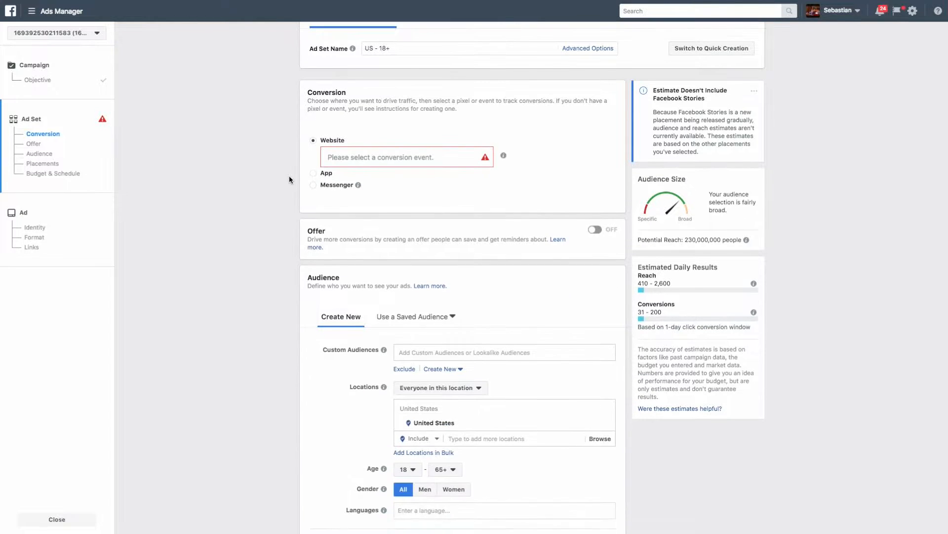
Set the ad set's website conversion event to Purchase.
{"action": "left_click", "coordinate": [405, 156]}
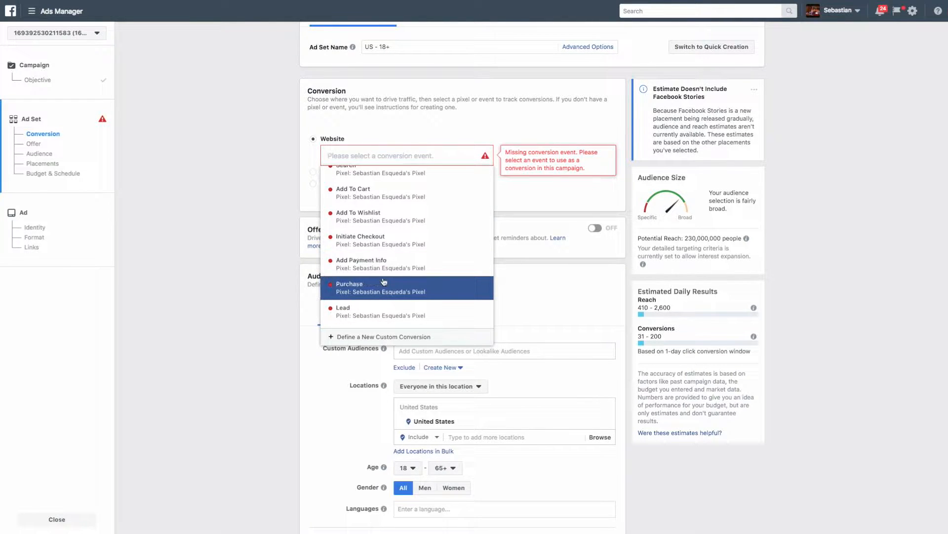
{"action": "left_click", "coordinate": [349, 283]}
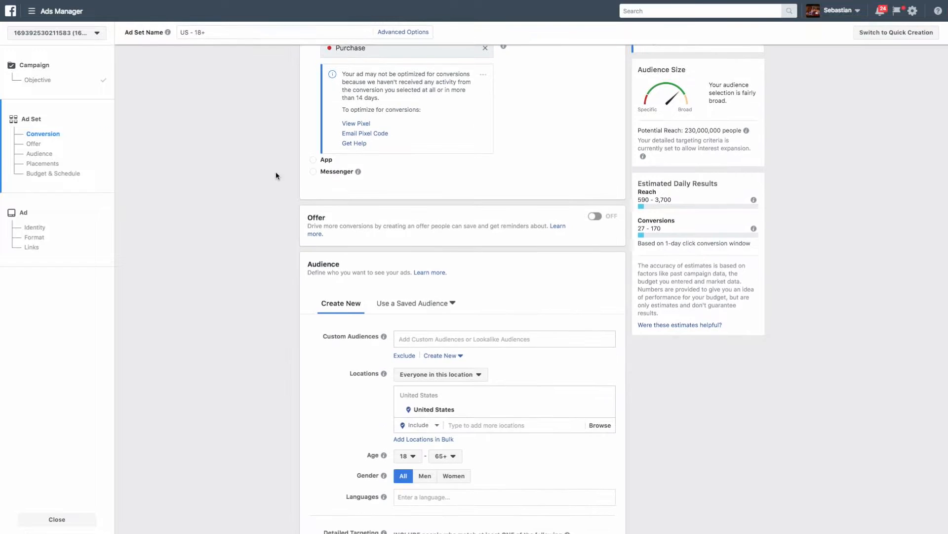
{"action": "scroll", "scroll_direction": "down", "scroll_amount": 3}
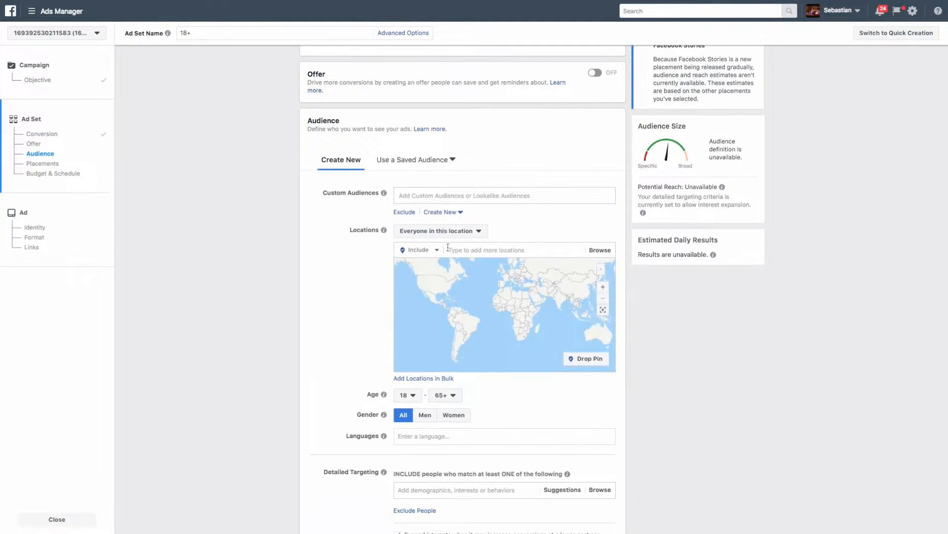
Replace Worldwide with Pakistan, India, Honduras and Africa as target locations.
{"action": "type", "text": "worldwi"}
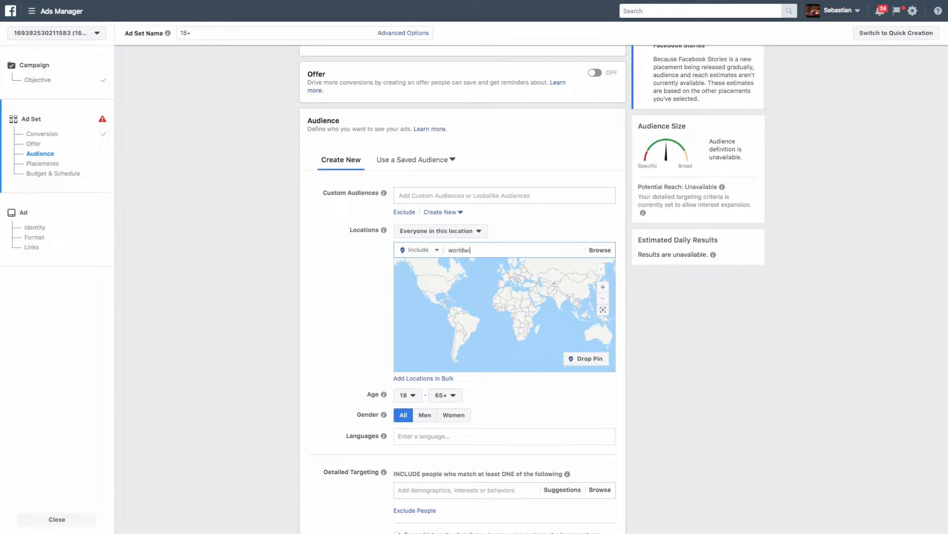
{"action": "left_click", "coordinate": [427, 266]}
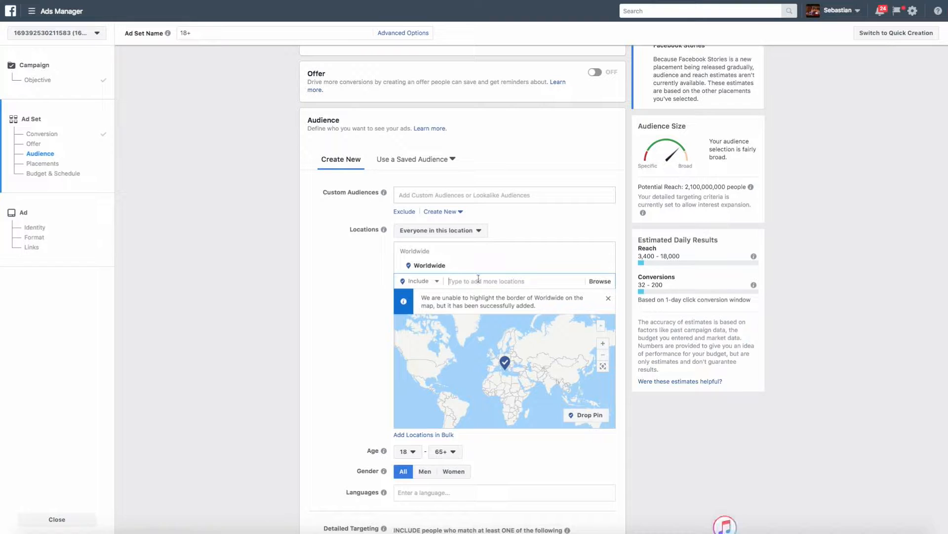
{"action": "type", "text": "pak"}
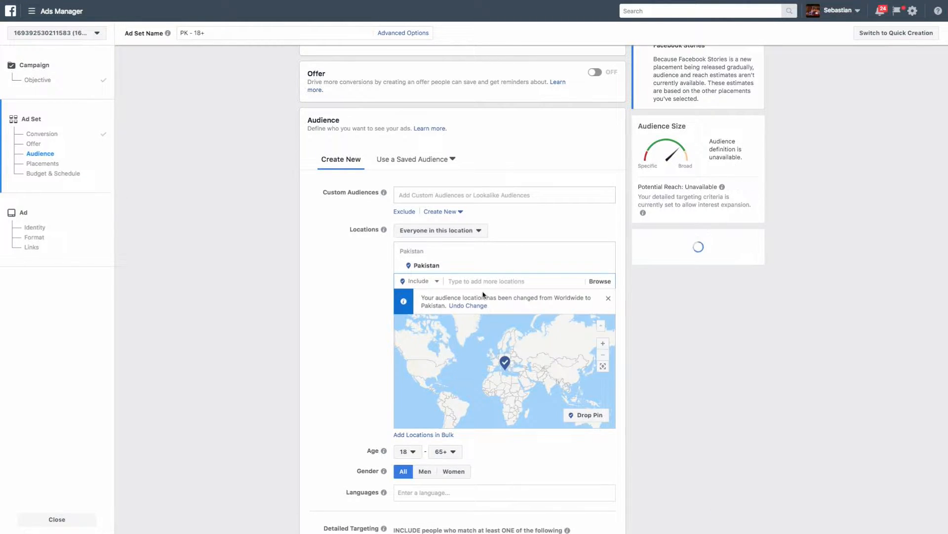
{"action": "type", "text": "ind"}
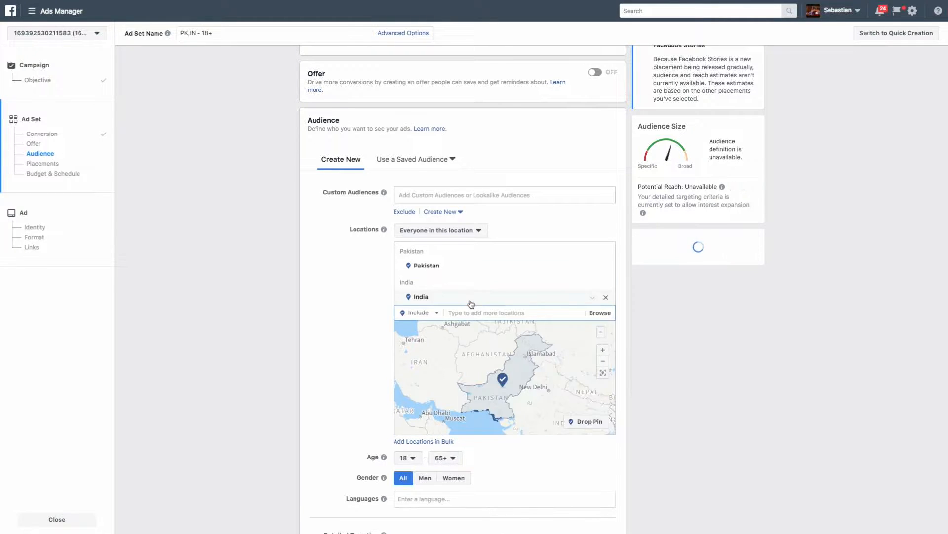
{"action": "type", "text": "fric"}
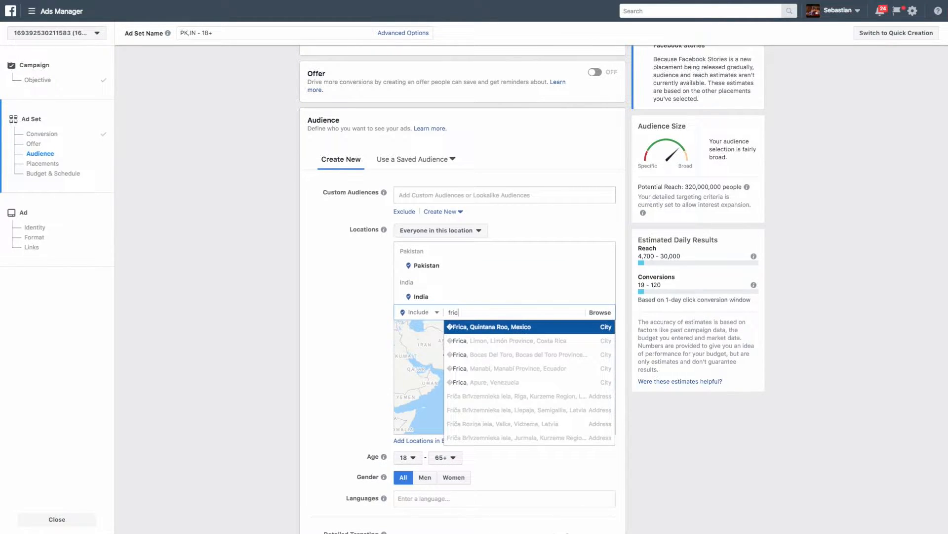
{"action": "type", "text": "africa"}
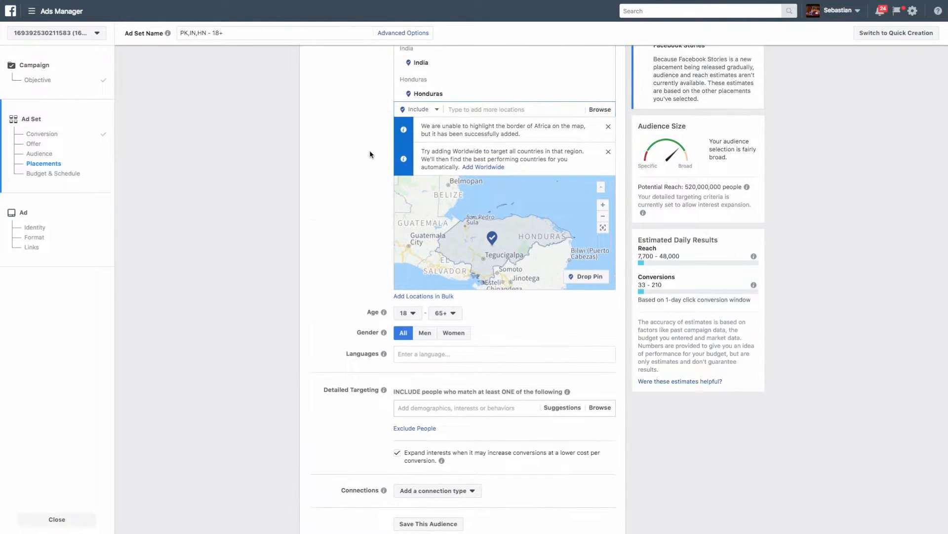
{"action": "scroll", "scroll_direction": "down", "scroll_amount": 3}
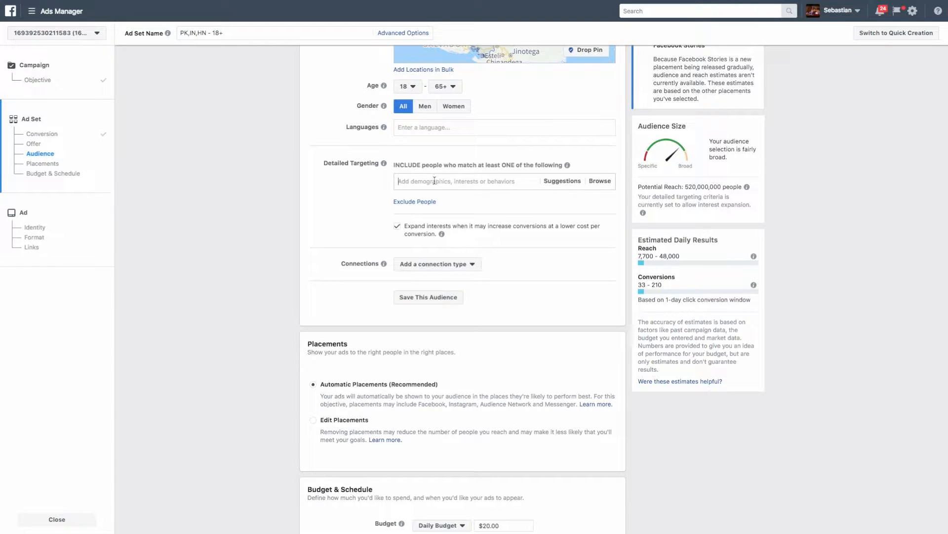
Try ADHD Awareness and Ad-Dhuha as detailed targeting interests.
{"action": "type", "text": "ad"}
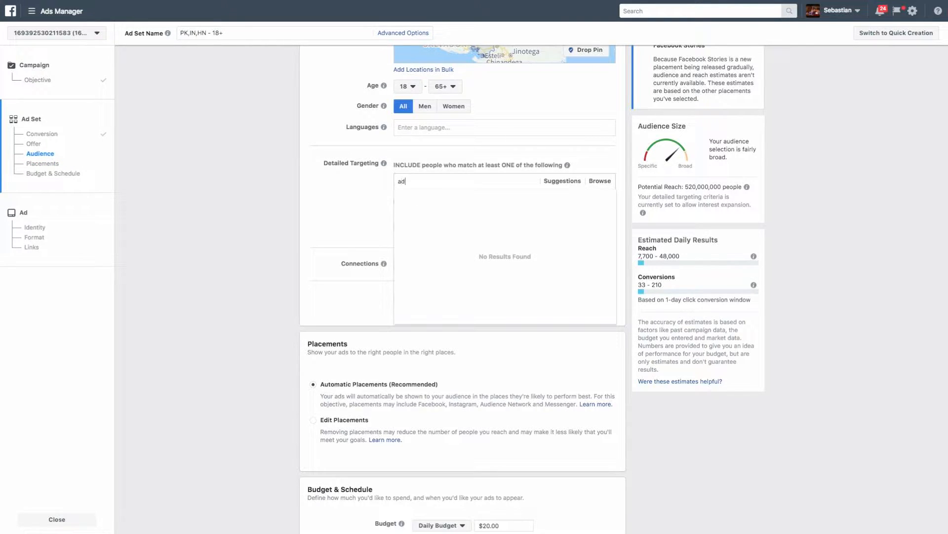
{"action": "left_click", "coordinate": [433, 198]}
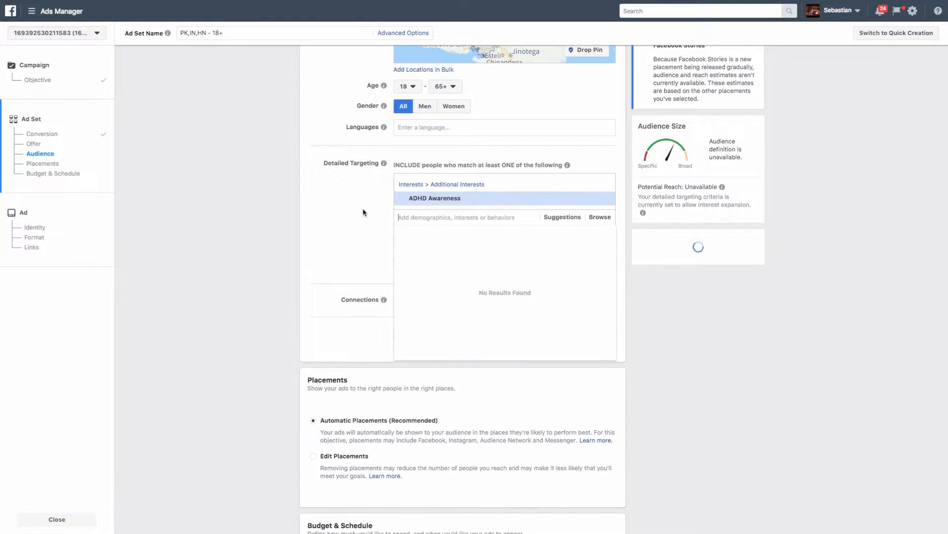
{"action": "mouse_move", "coordinate": [601, 202]}
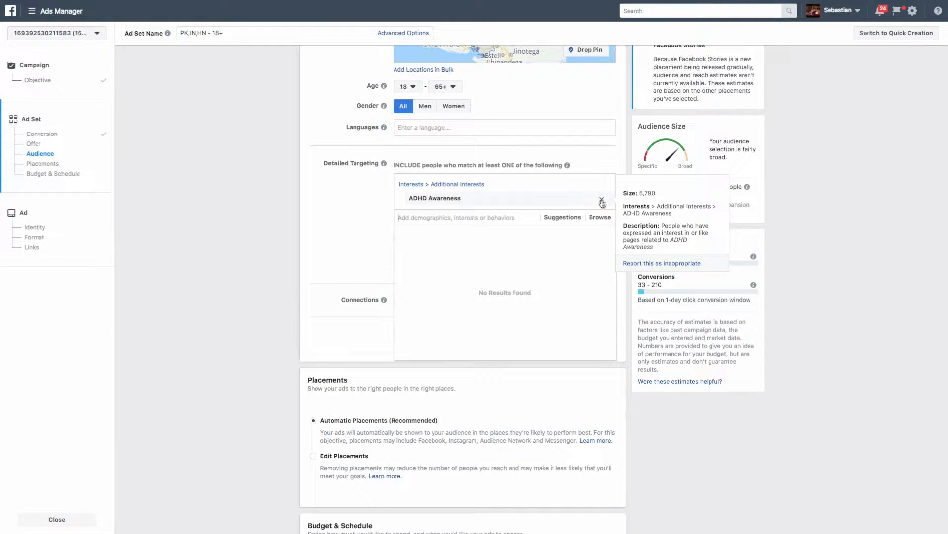
{"action": "left_click", "coordinate": [602, 202]}
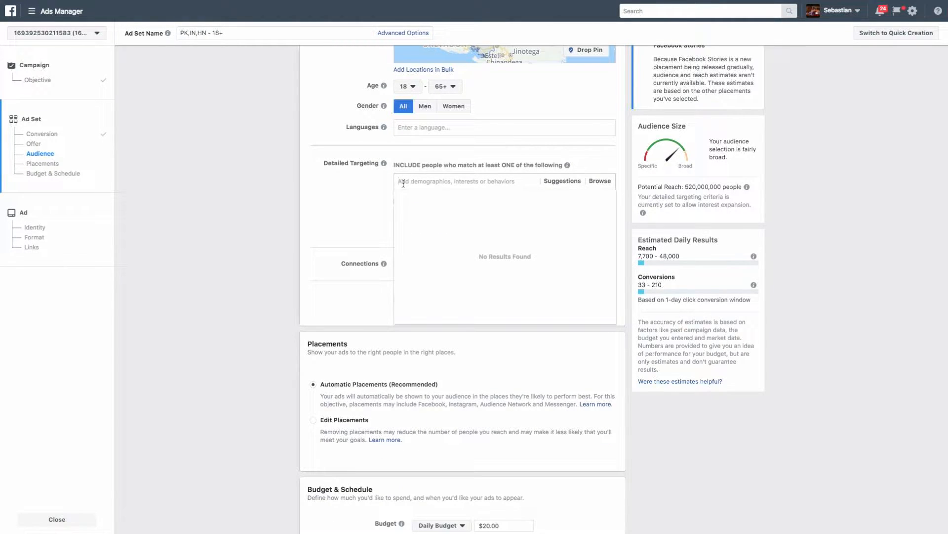
{"action": "type", "text": "adhd"}
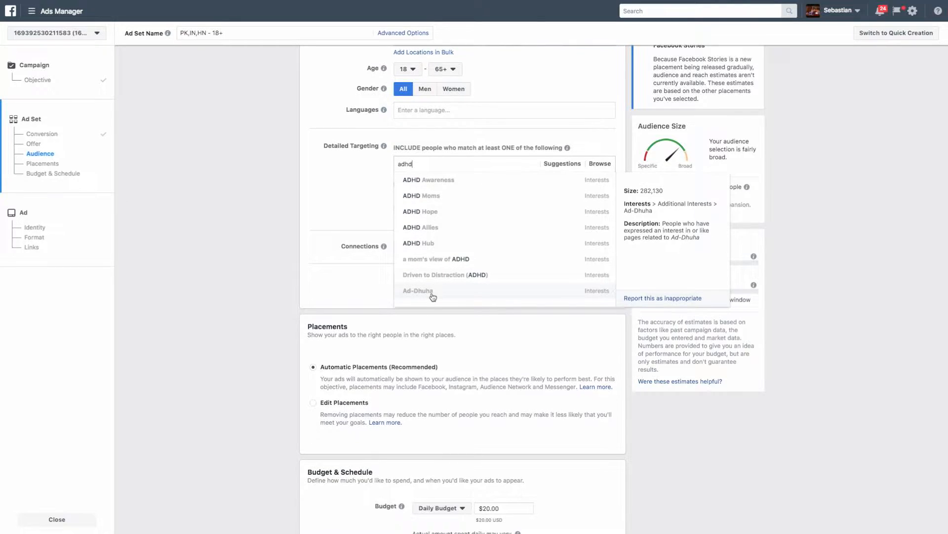
{"action": "left_click", "coordinate": [418, 290]}
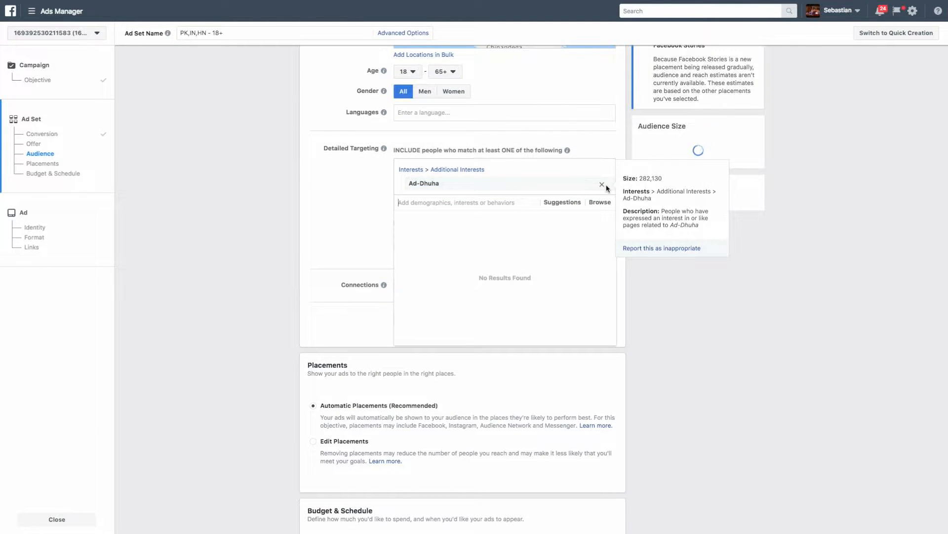
Add Behavioral addiction as the interest and turn off interest expansion.
{"action": "left_click", "coordinate": [601, 184]}
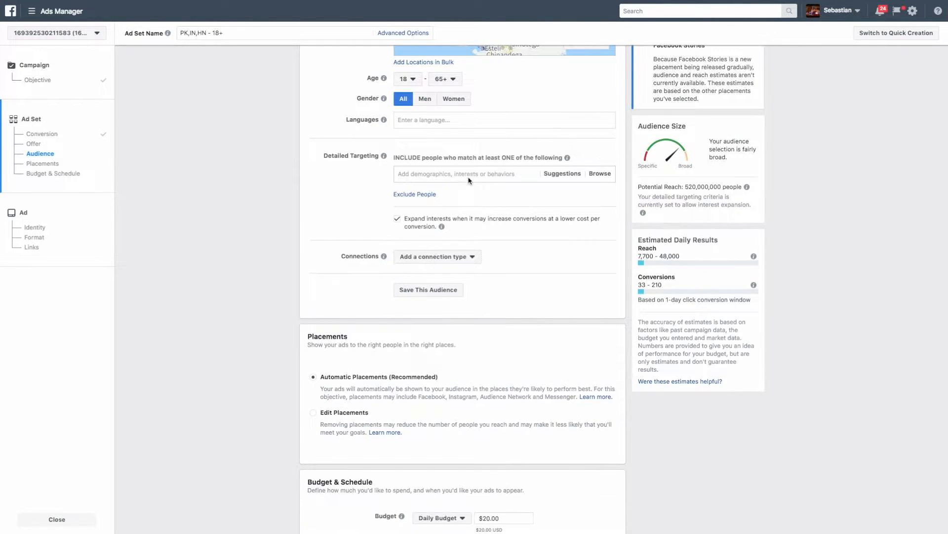
{"action": "type", "text": "add"}
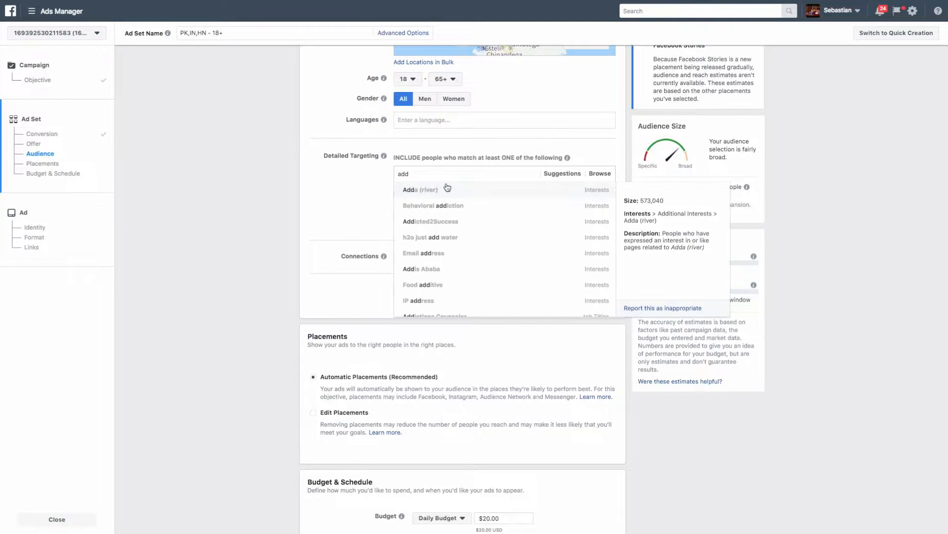
{"action": "mouse_move", "coordinate": [431, 221]}
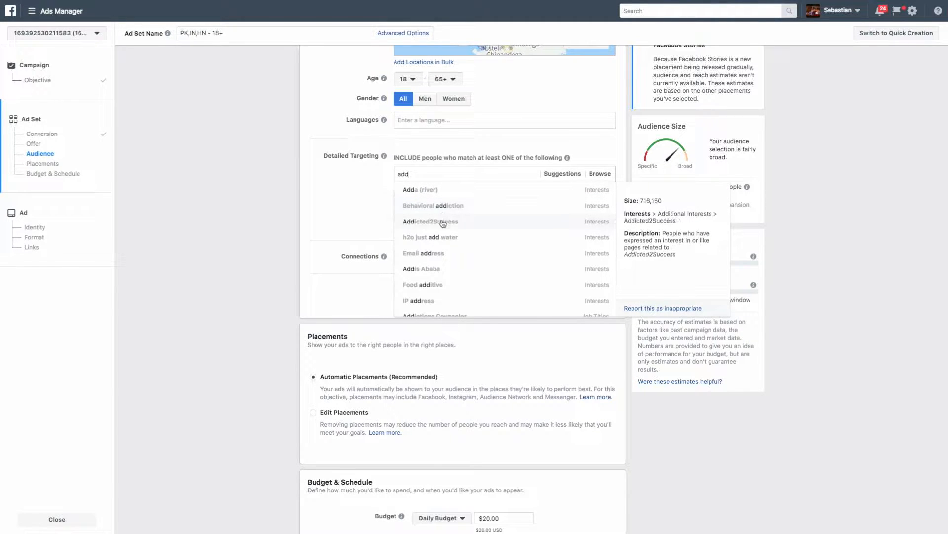
{"action": "mouse_move", "coordinate": [433, 205]}
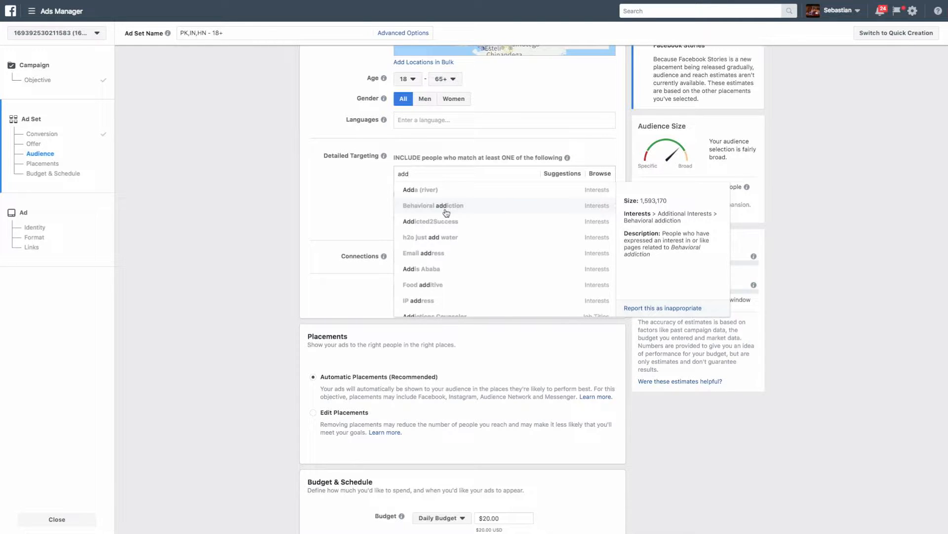
{"action": "left_click", "coordinate": [433, 205]}
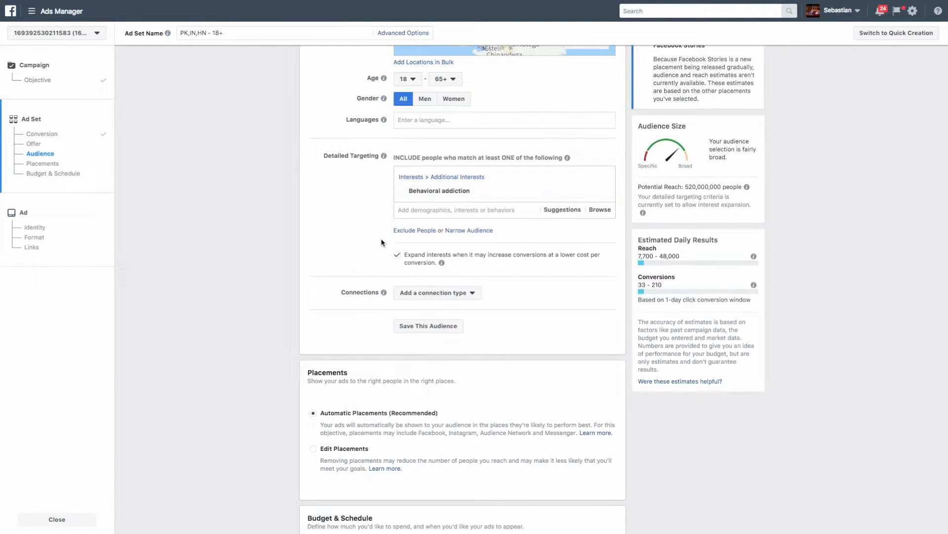
{"action": "left_click", "coordinate": [398, 255]}
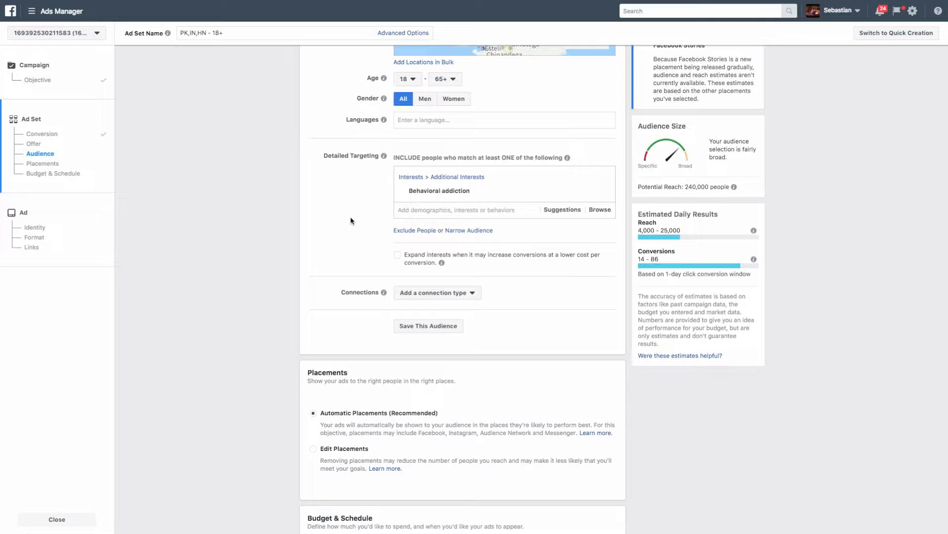
{"action": "scroll", "scroll_direction": "up", "scroll_amount": 3}
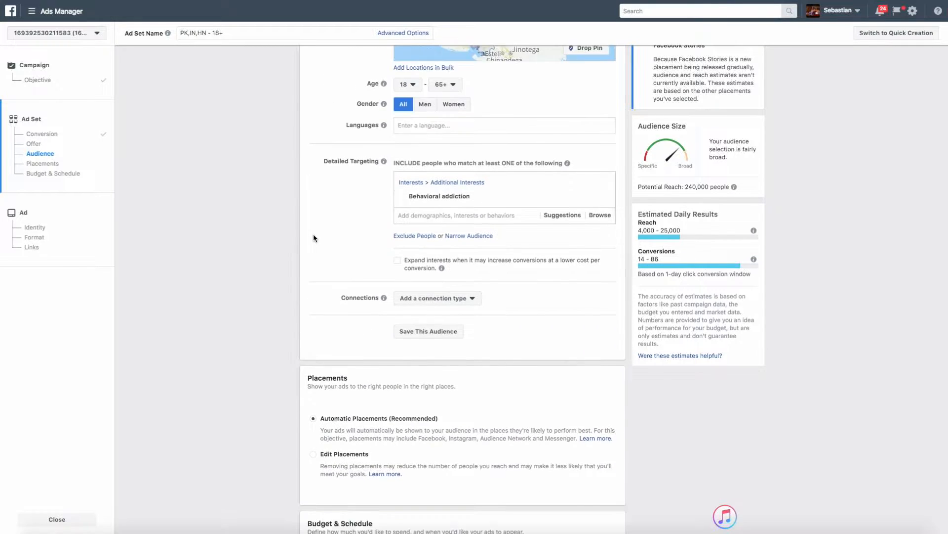
{"action": "scroll", "scroll_direction": "down", "scroll_amount": 3}
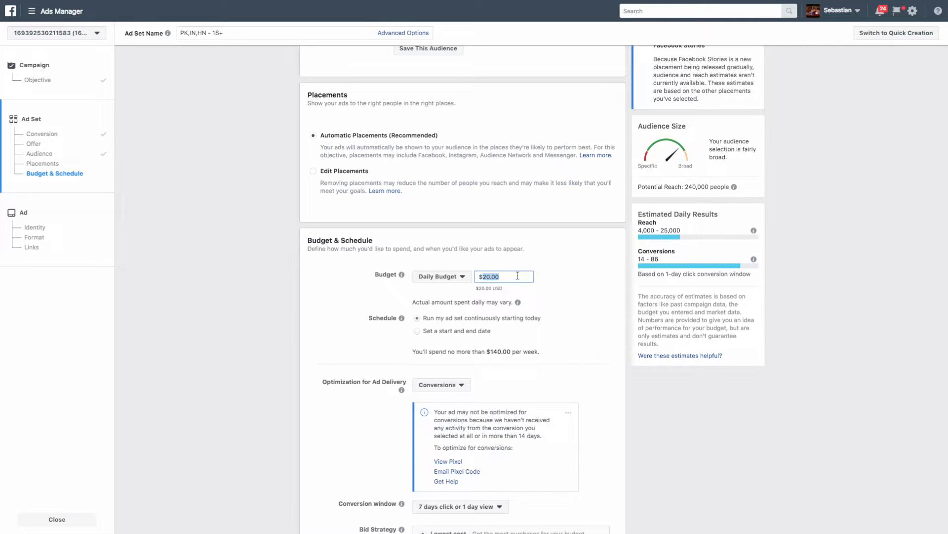
Set a $5 daily budget and keep only Facebook Feeds and Right Column placements, then continue.
{"action": "type", "text": "5"}
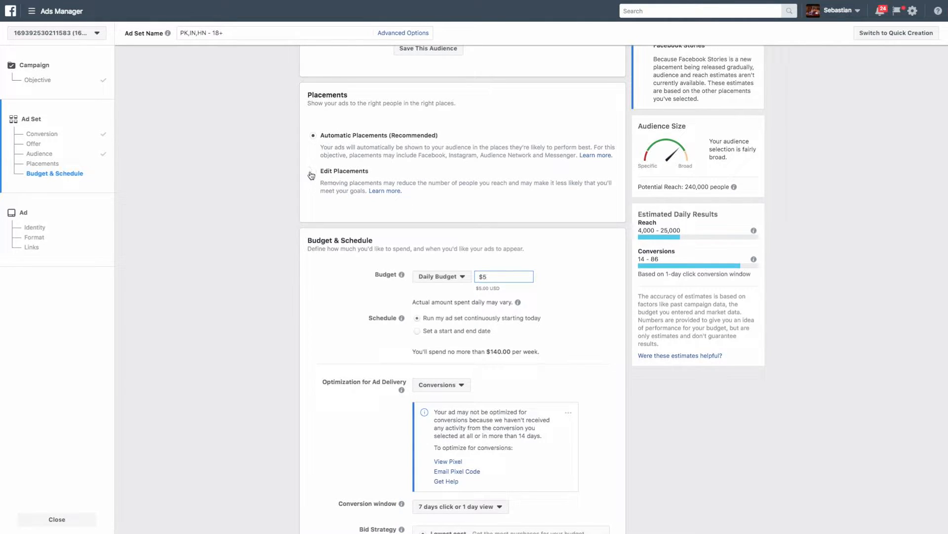
{"action": "left_click", "coordinate": [312, 170]}
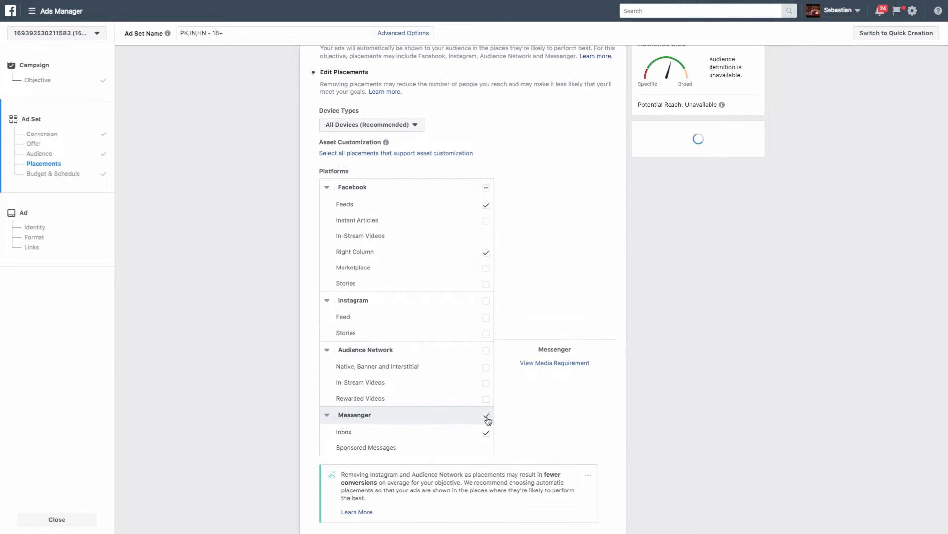
{"action": "left_click", "coordinate": [486, 419]}
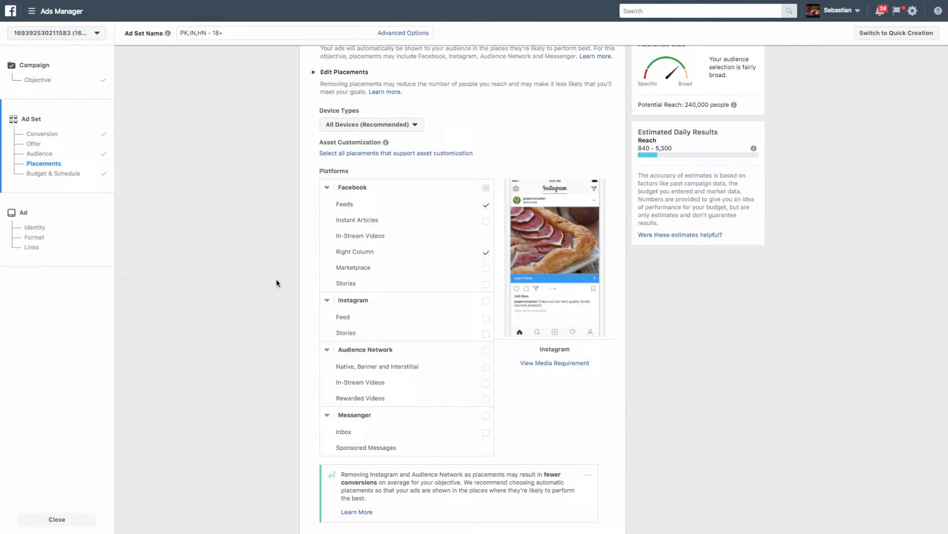
{"action": "scroll", "scroll_direction": "down", "scroll_amount": 3}
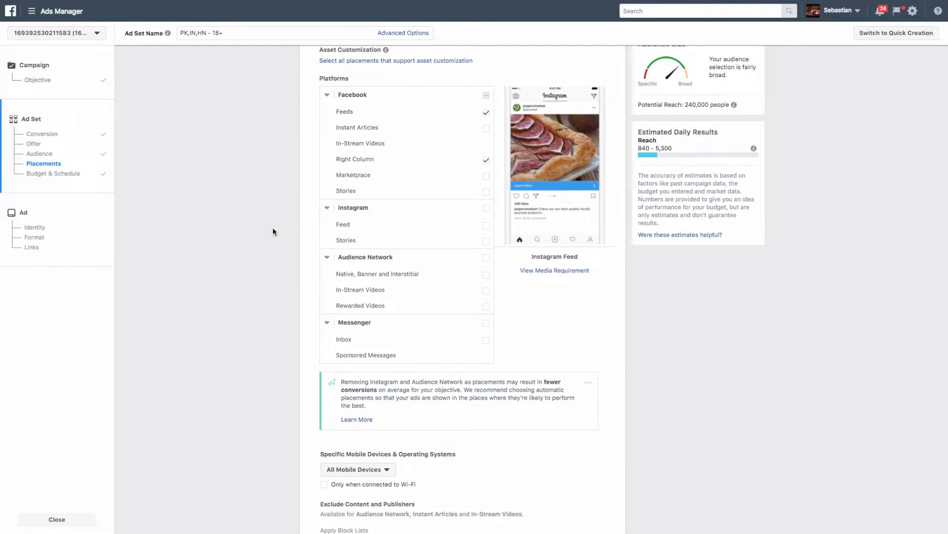
{"action": "scroll", "scroll_direction": "down", "scroll_amount": 3}
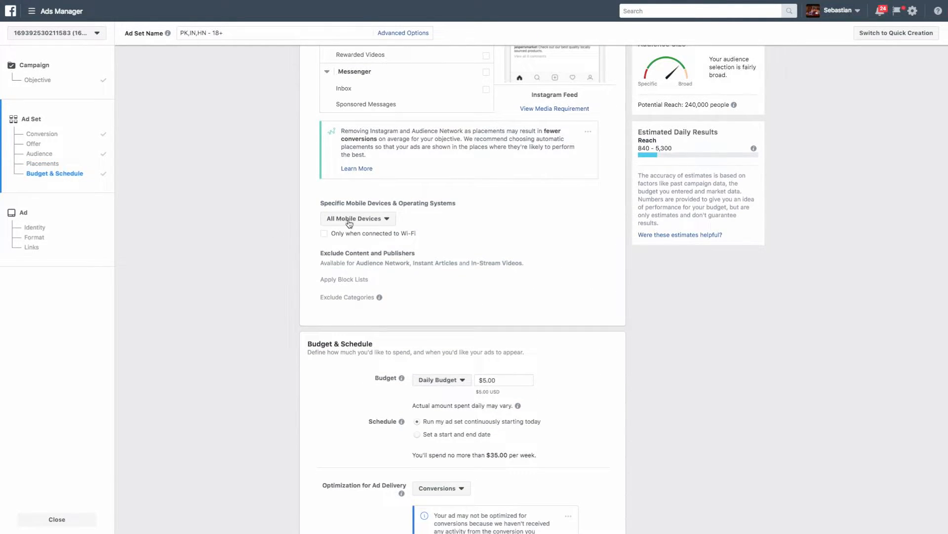
{"action": "scroll", "scroll_direction": "down", "scroll_amount": 3}
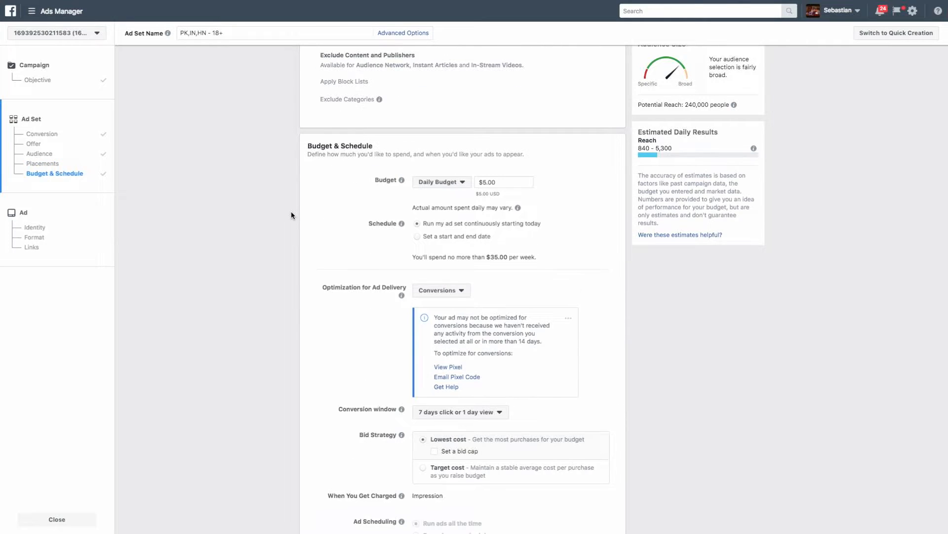
{"action": "scroll", "scroll_direction": "down", "scroll_amount": 3}
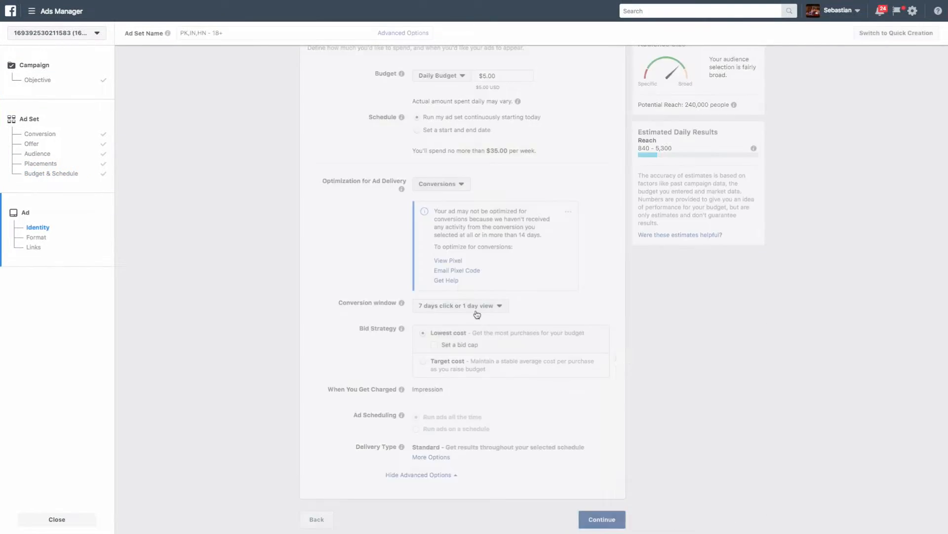
{"action": "left_click", "coordinate": [601, 519]}
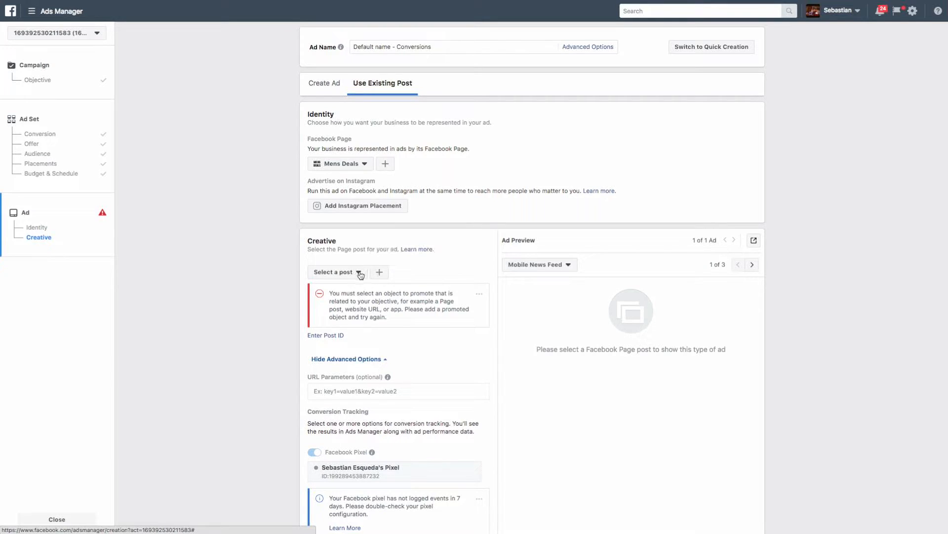
Pick the fidget spinner Page post, then switch to building a new Single Image ad.
{"action": "left_click", "coordinate": [336, 272]}
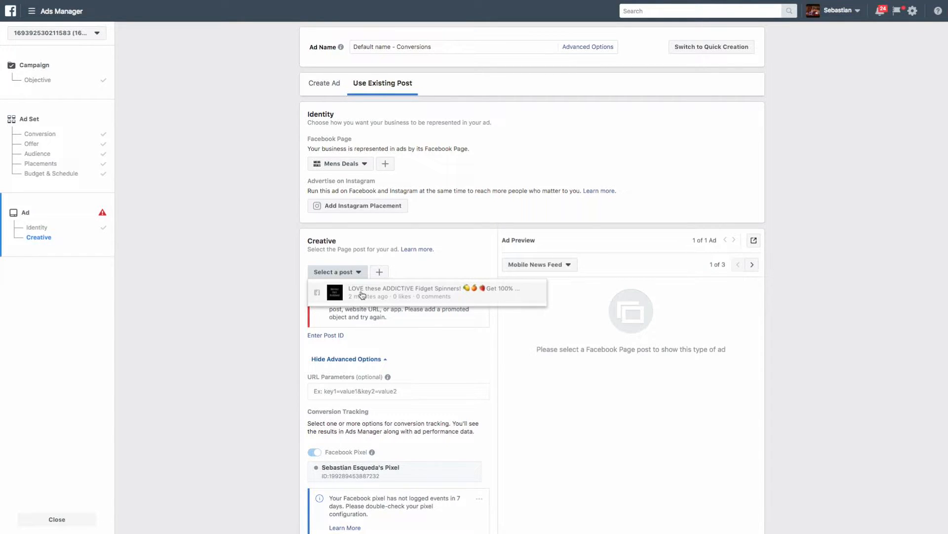
{"action": "left_click", "coordinate": [405, 291]}
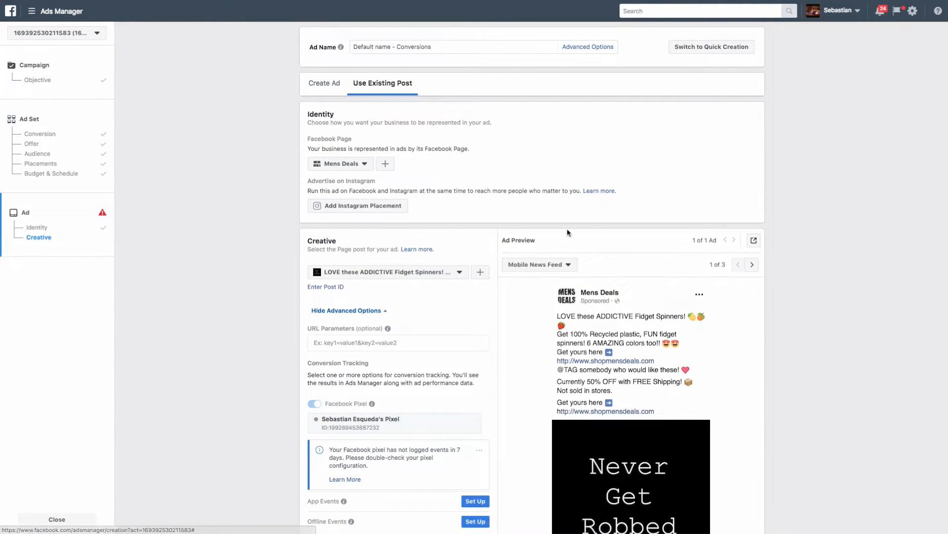
{"action": "scroll", "scroll_direction": "down", "scroll_amount": 3}
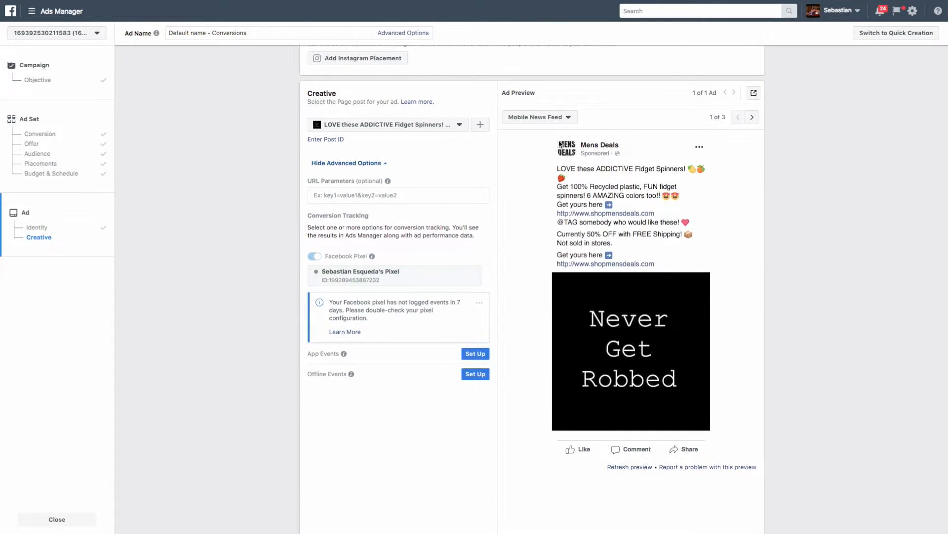
{"action": "scroll", "scroll_direction": "up", "scroll_amount": 3}
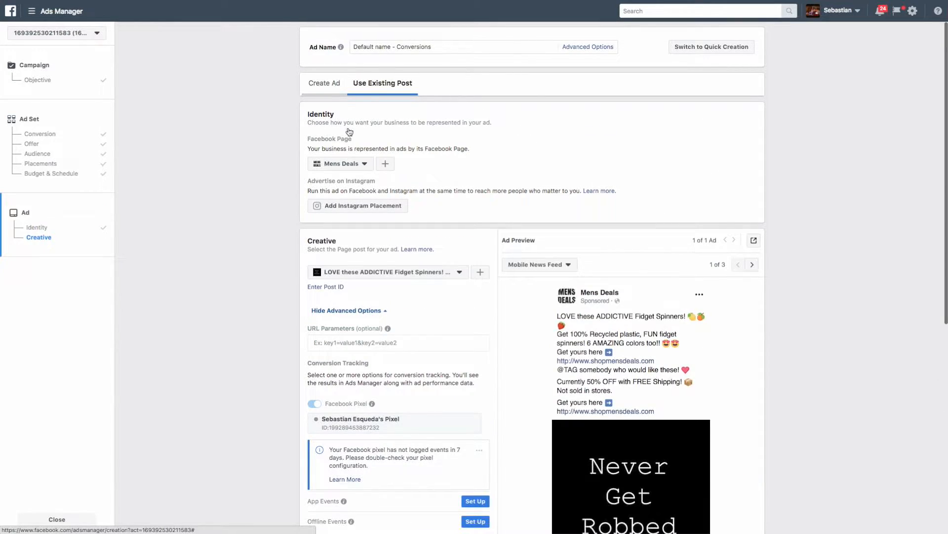
{"action": "left_click", "coordinate": [324, 83]}
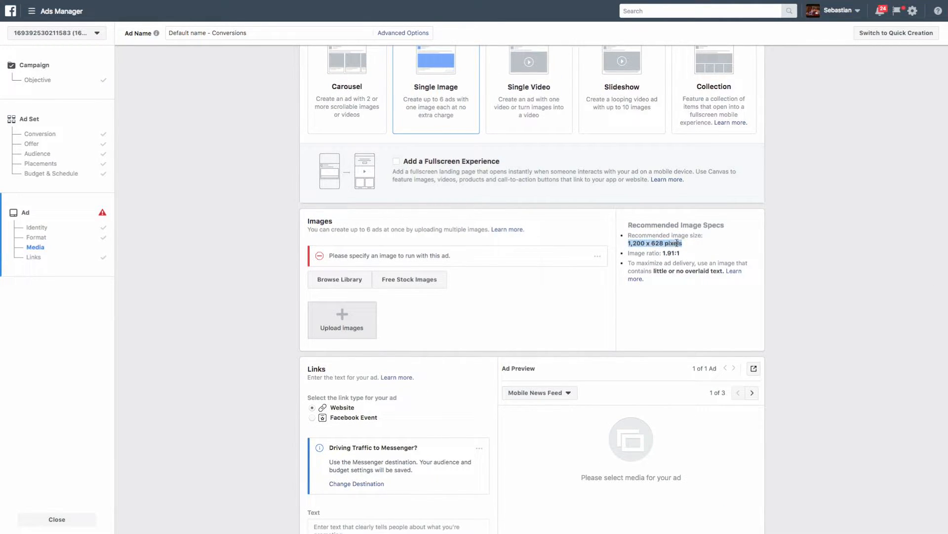
Switch back to Use Existing Post and review the fidget spinner post's ad preview.
{"action": "scroll", "scroll_direction": "down", "scroll_amount": 3}
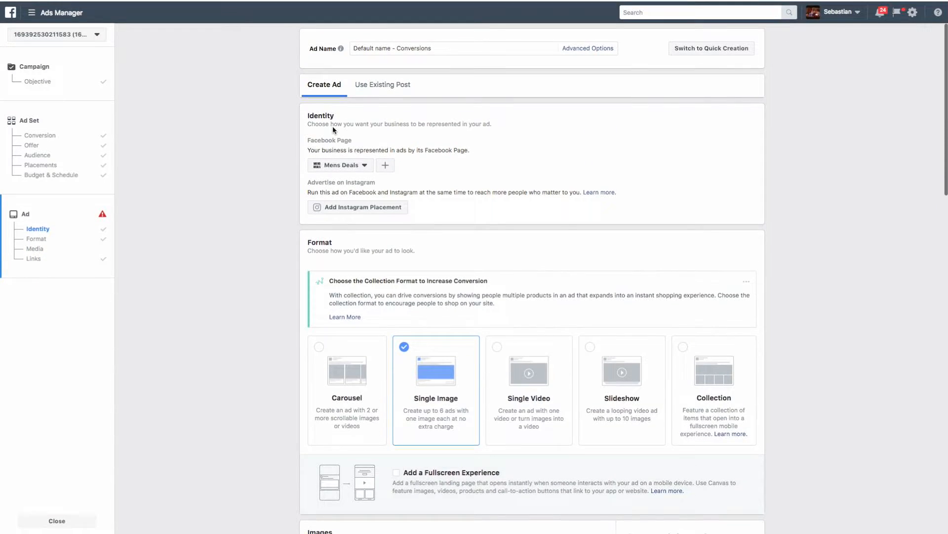
{"action": "left_click", "coordinate": [383, 84]}
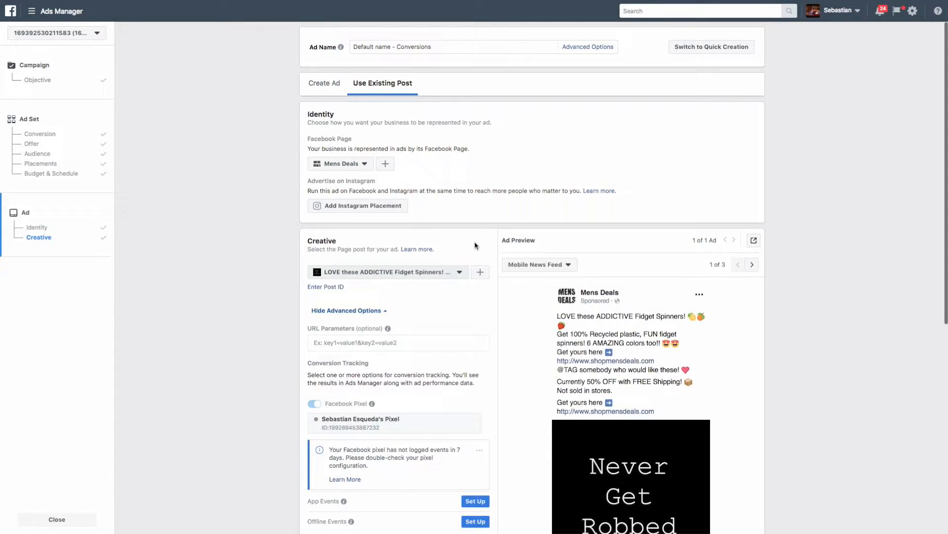
{"action": "scroll", "scroll_direction": "down", "scroll_amount": 3}
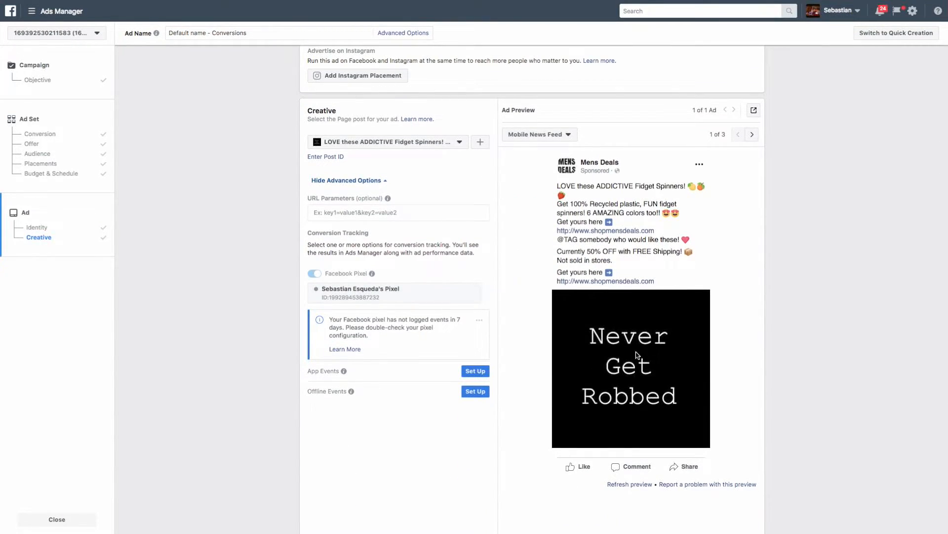
{"action": "mouse_move", "coordinate": [644, 268]}
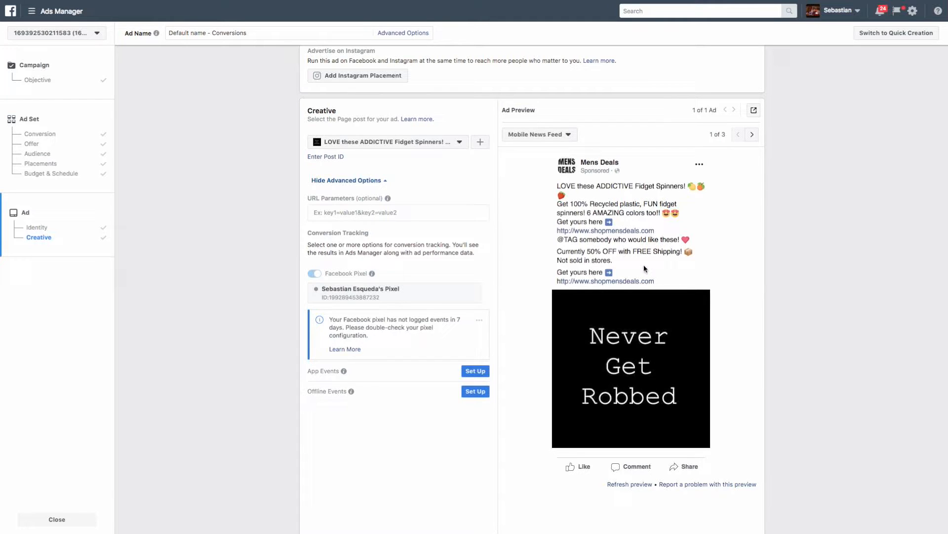
{"action": "scroll", "scroll_direction": "up", "scroll_amount": 3}
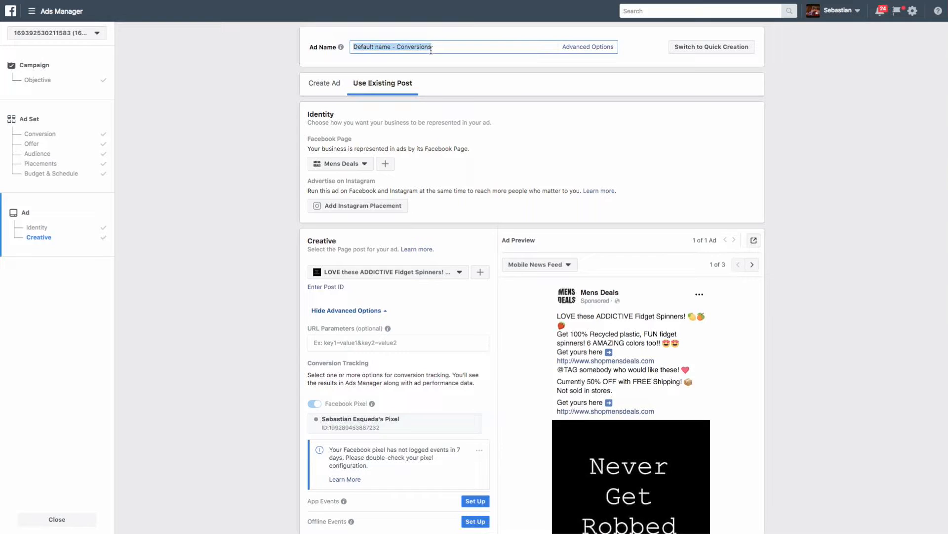
Type 'cold -' into the ad name and select the misspelled word for correction.
{"action": "type", "text": "co"}
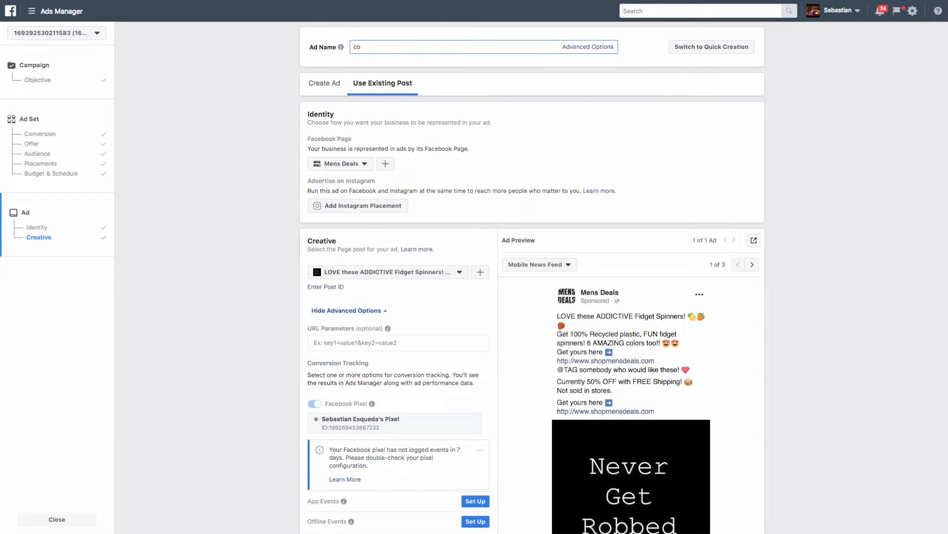
{"action": "type", "text": "ld -"}
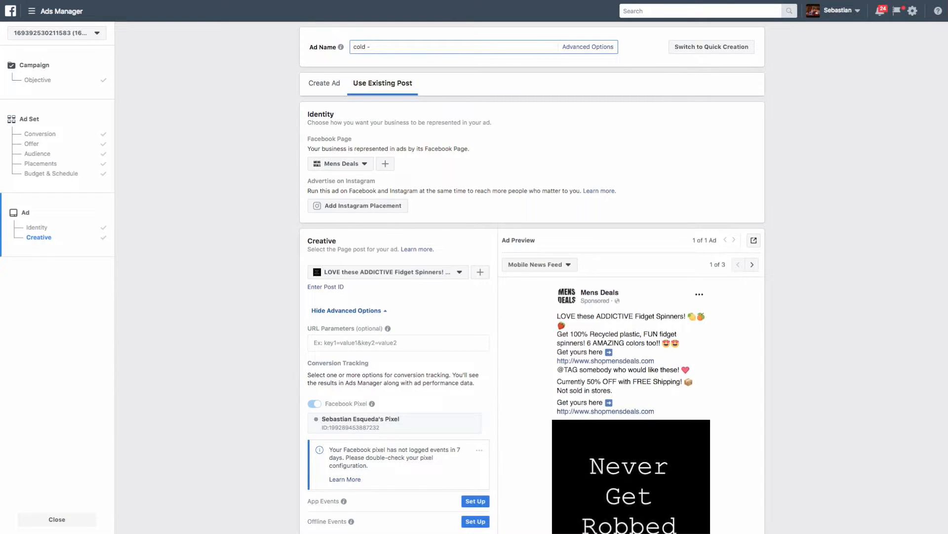
{"action": "left_click", "coordinate": [417, 46]}
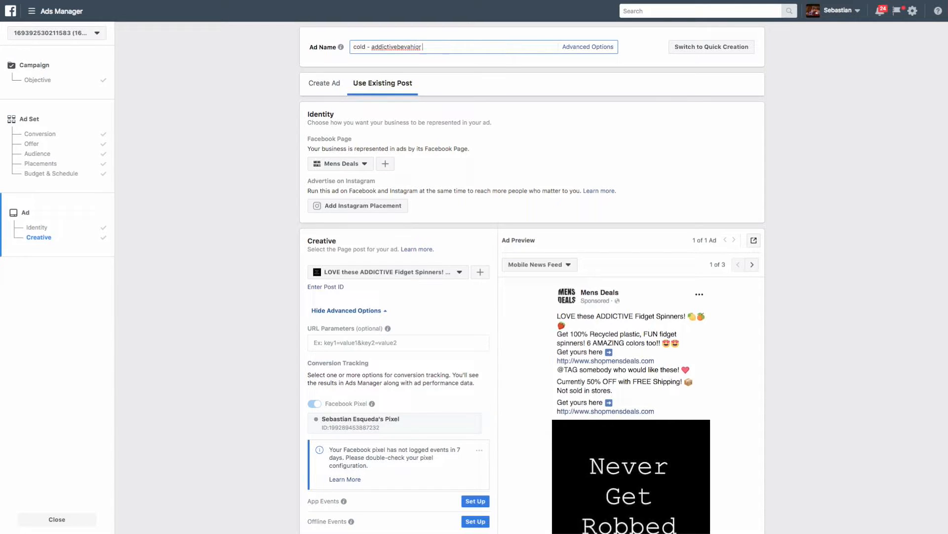
{"action": "double_click", "coordinate": [393, 48]}
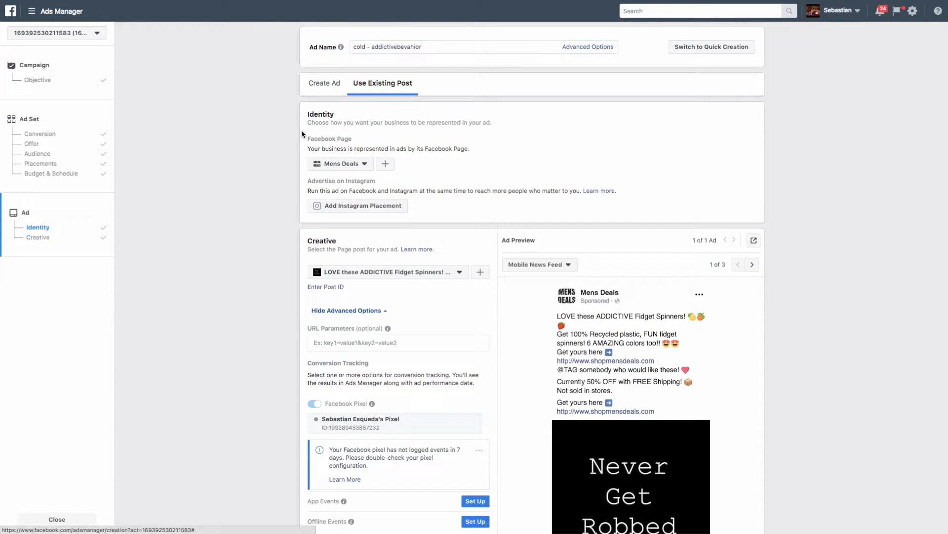
{"action": "mouse_move", "coordinate": [332, 116]}
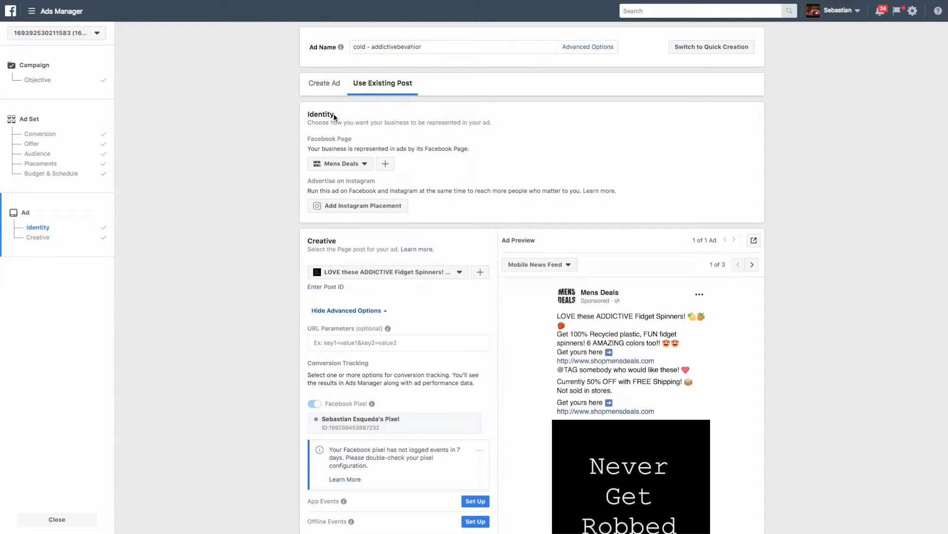
Scroll to the Ad Preview and reach-lowering image-text notice, then return to the '50% off' search results.
{"action": "scroll", "scroll_direction": "down", "scroll_amount": 3}
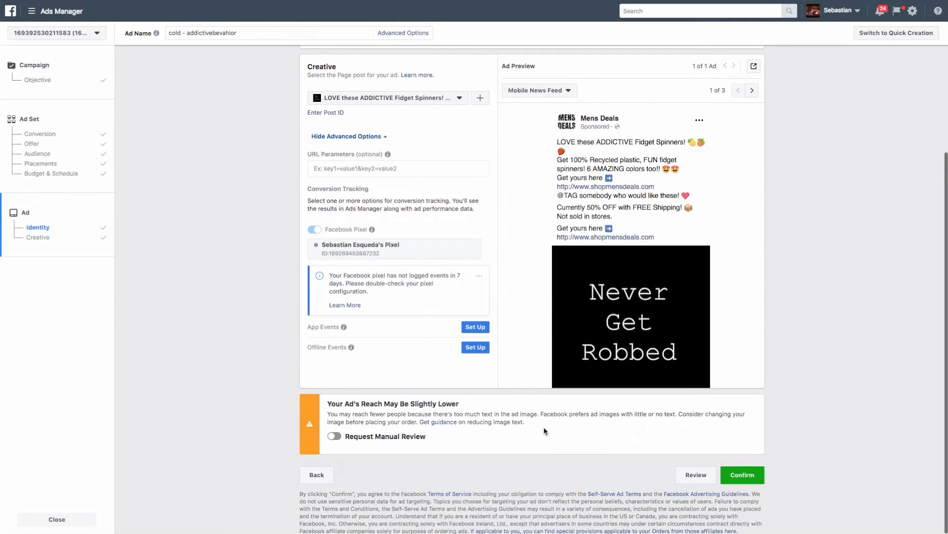
{"action": "mouse_move", "coordinate": [375, 421]}
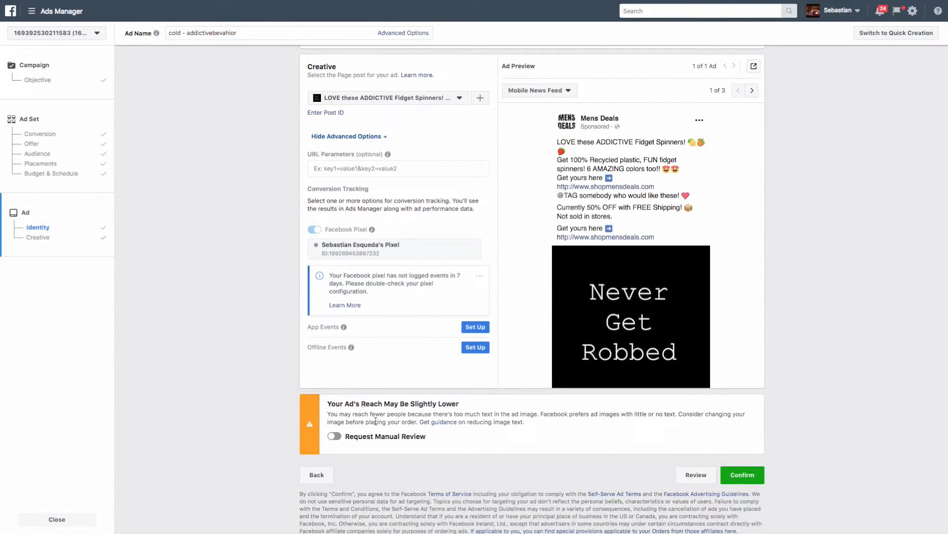
{"action": "mouse_move", "coordinate": [664, 322]}
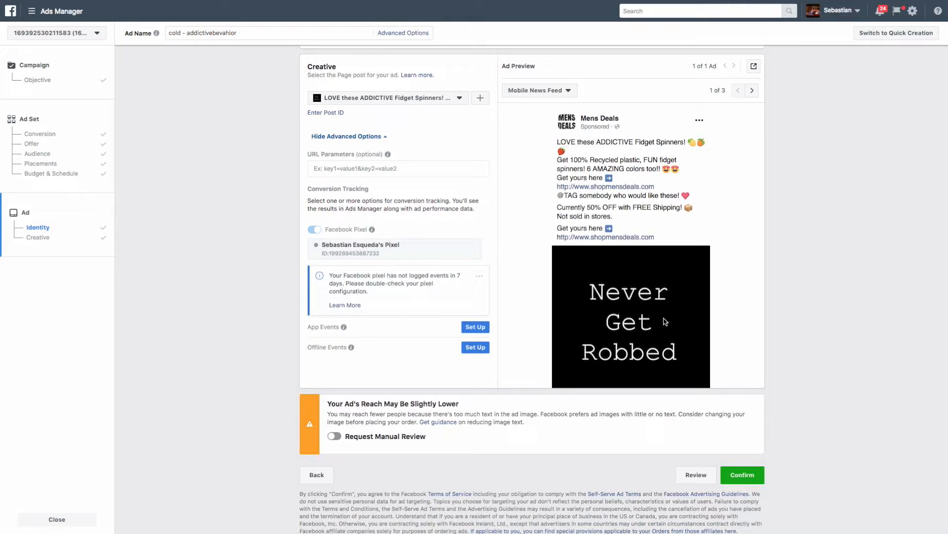
{"action": "mouse_move", "coordinate": [414, 325]}
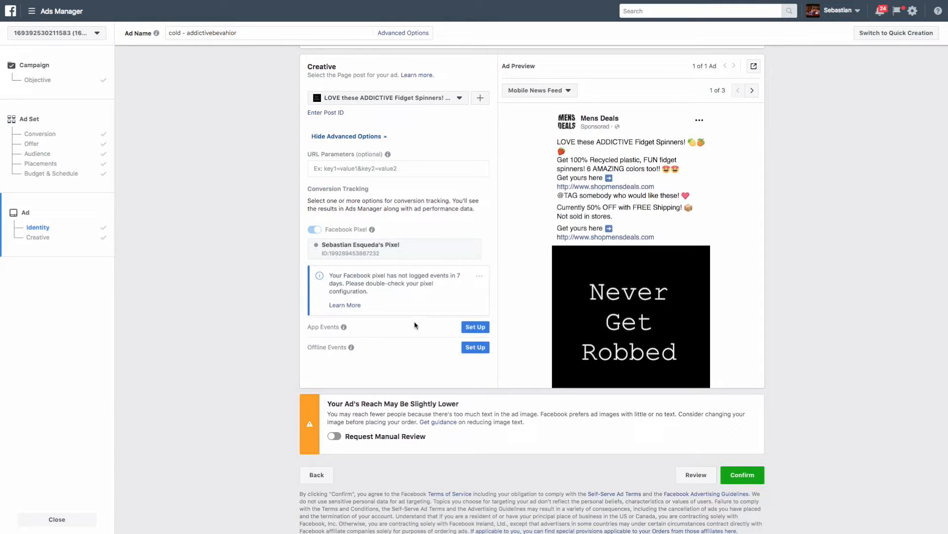
{"action": "left_click", "coordinate": [431, 22]}
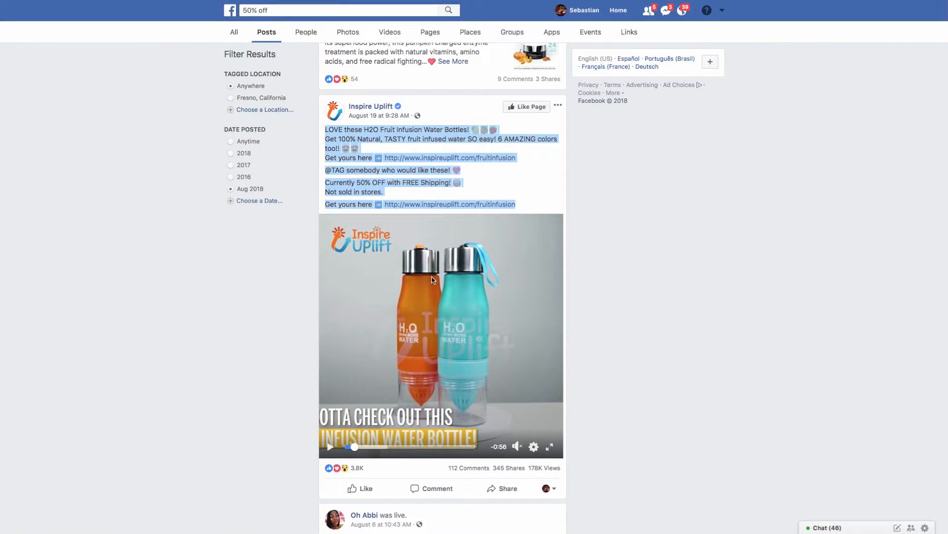
{"action": "scroll", "scroll_direction": "down", "scroll_amount": 3}
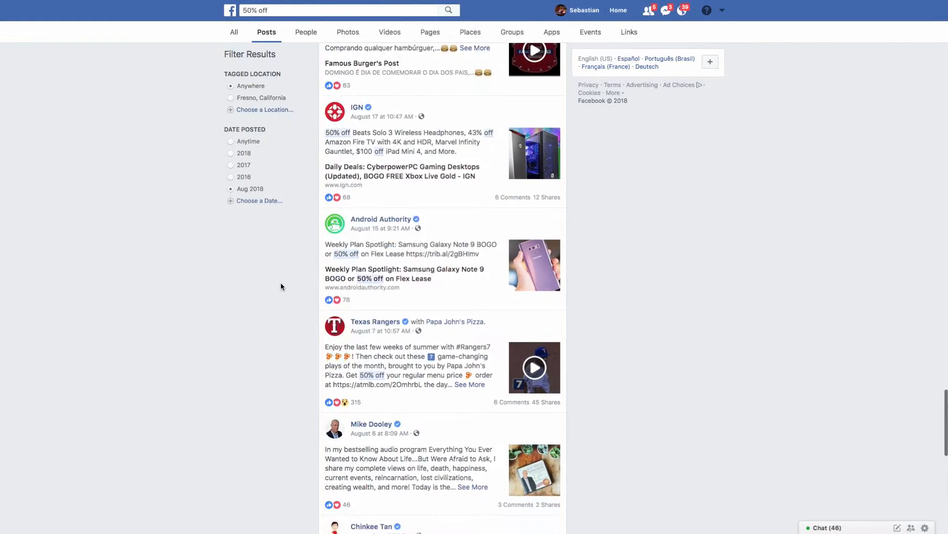
{"action": "scroll", "scroll_direction": "down", "scroll_amount": 3}
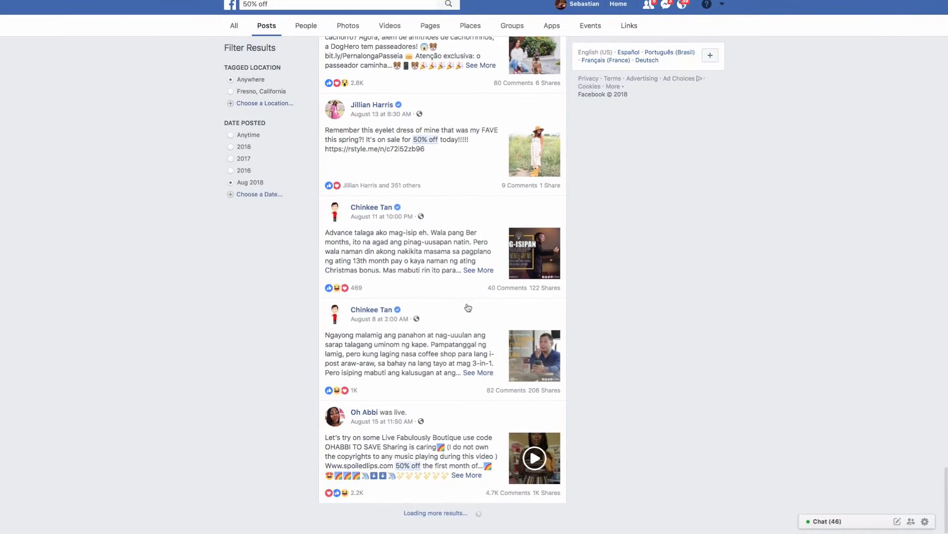
{"action": "scroll", "scroll_direction": "down", "scroll_amount": 3}
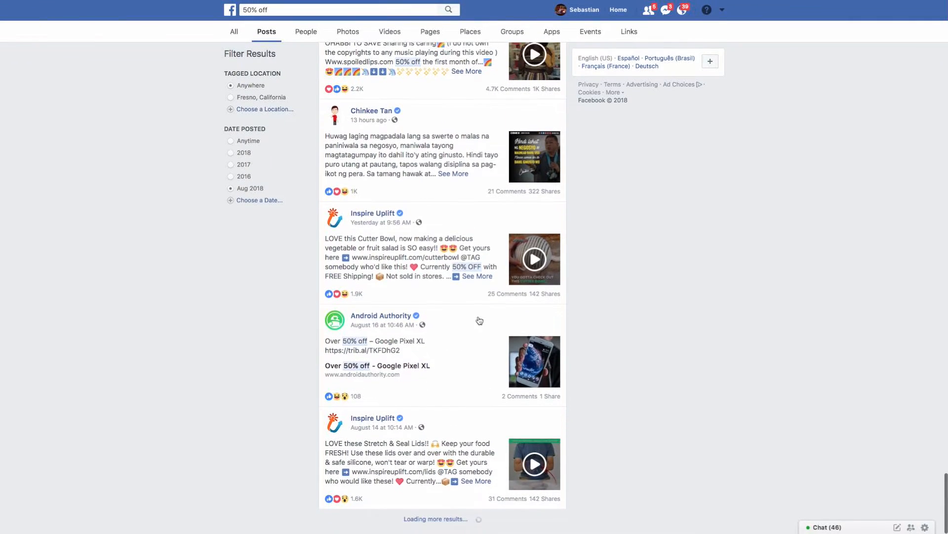
{"action": "scroll", "scroll_direction": "down", "scroll_amount": 3}
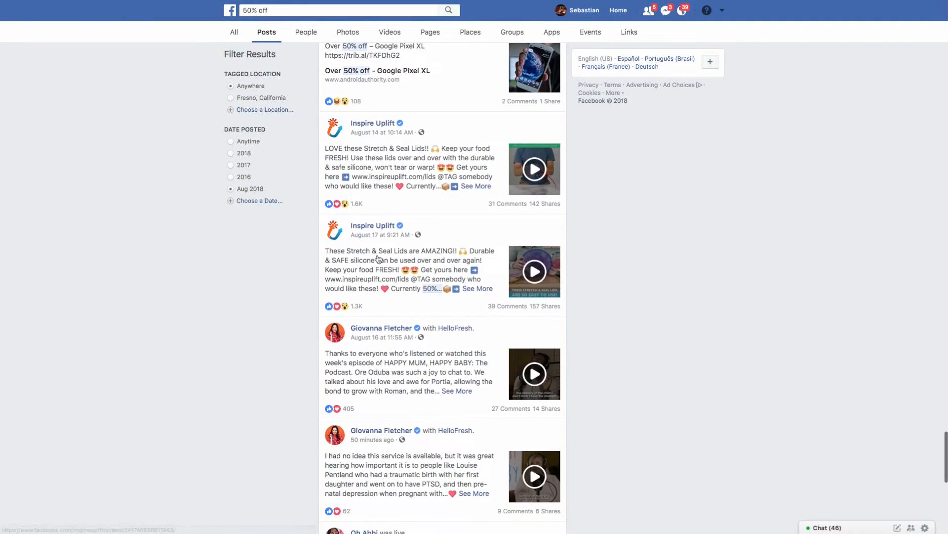
{"action": "scroll", "scroll_direction": "down", "scroll_amount": 3}
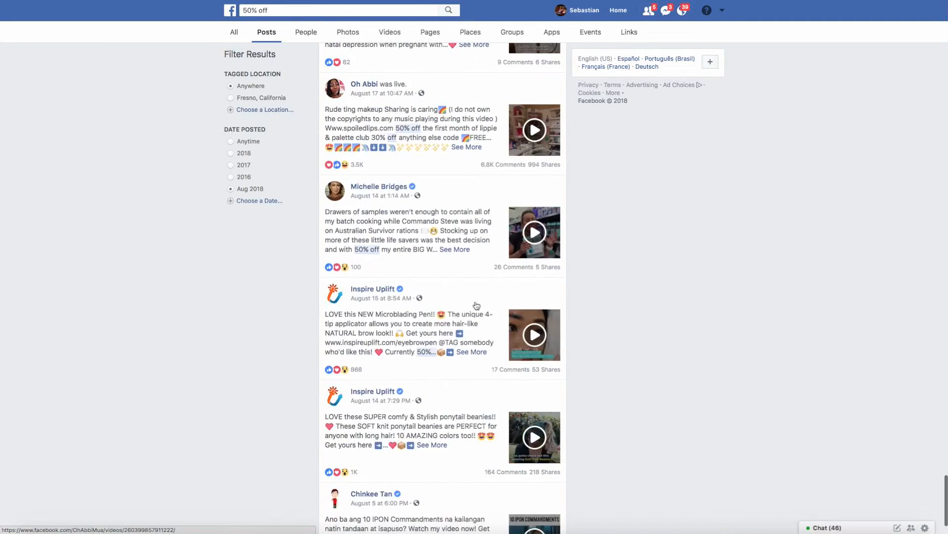
{"action": "scroll", "scroll_direction": "down", "scroll_amount": 3}
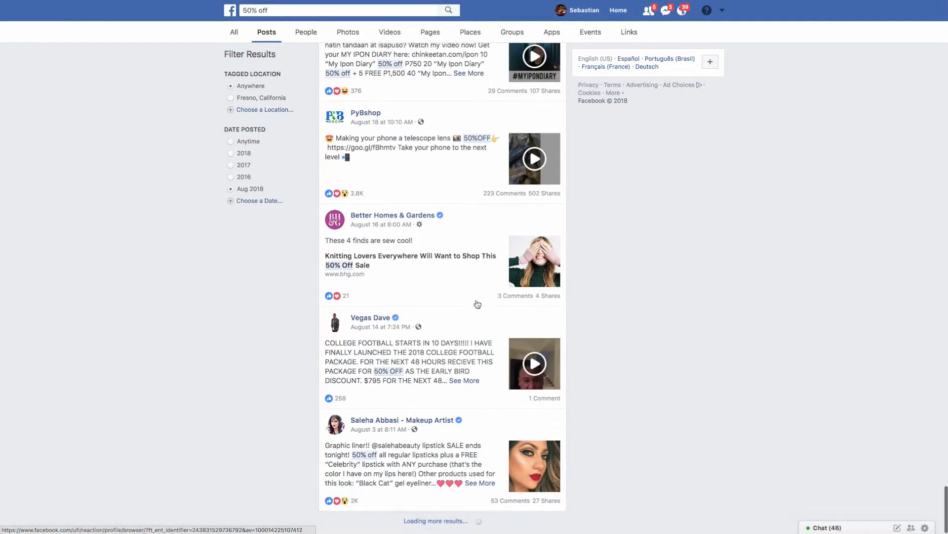
{"action": "scroll", "scroll_direction": "down", "scroll_amount": 3}
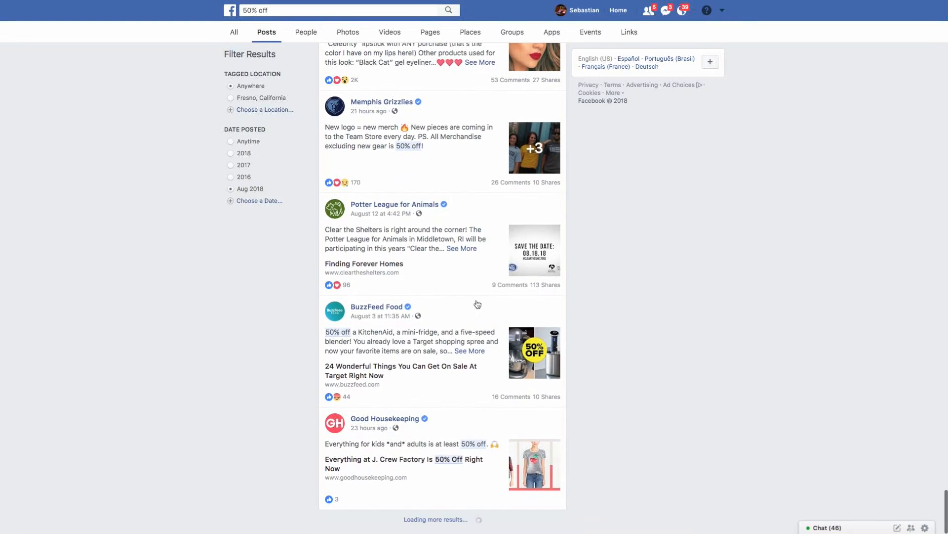
{"action": "scroll", "scroll_direction": "down", "scroll_amount": 3}
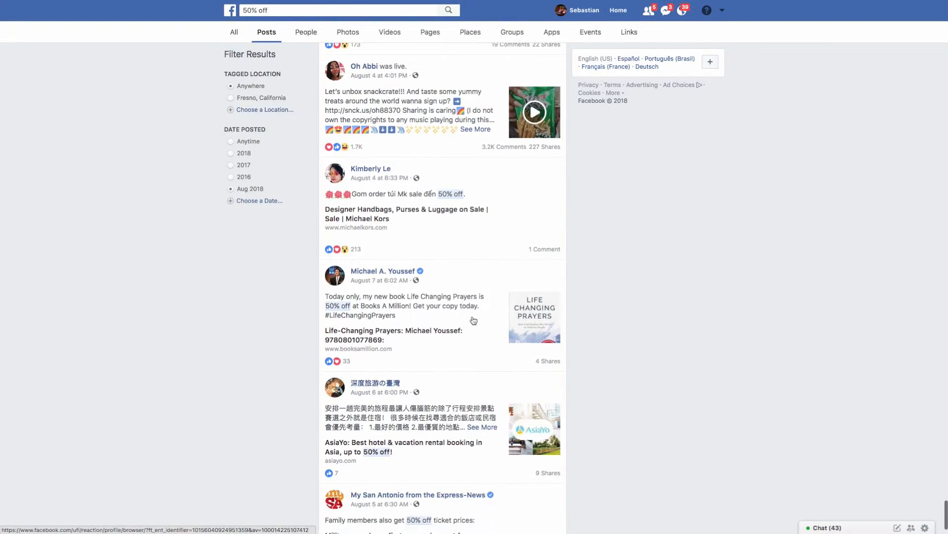
{"action": "scroll", "scroll_direction": "down", "scroll_amount": 3}
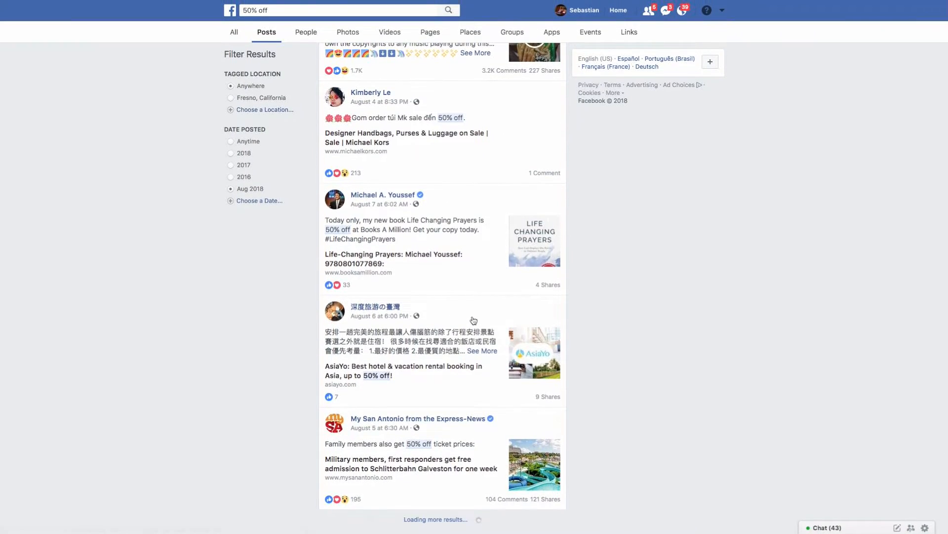
{"action": "scroll", "scroll_direction": "down", "scroll_amount": 3}
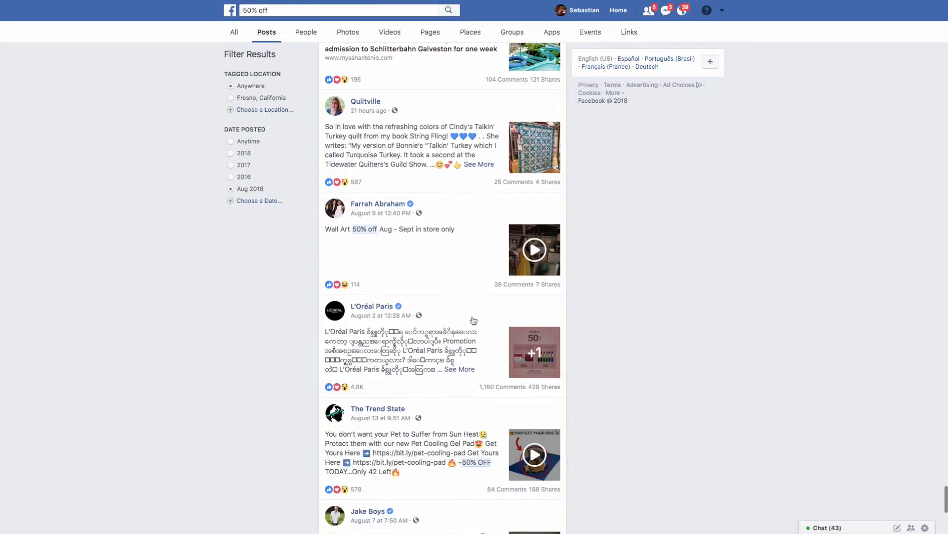
{"action": "scroll", "scroll_direction": "down", "scroll_amount": 3}
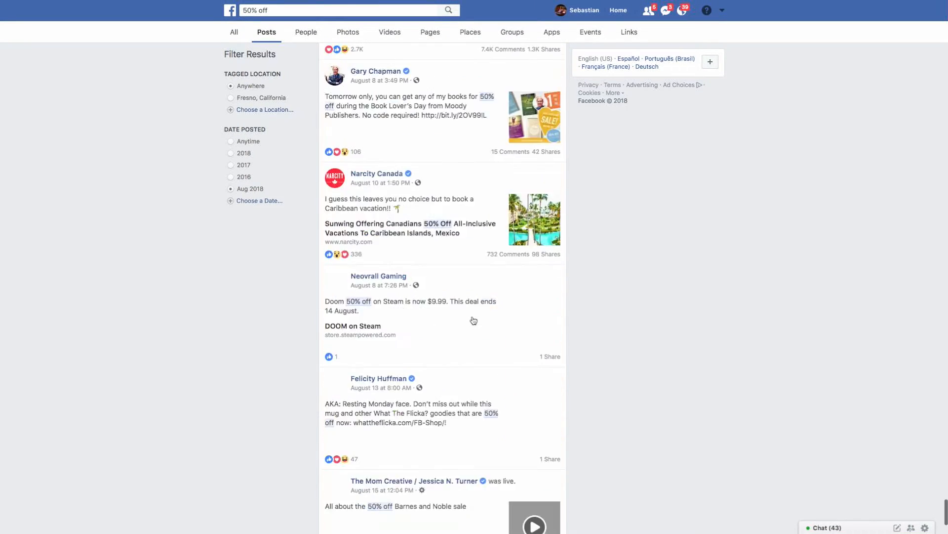
{"action": "scroll", "scroll_direction": "down", "scroll_amount": 3}
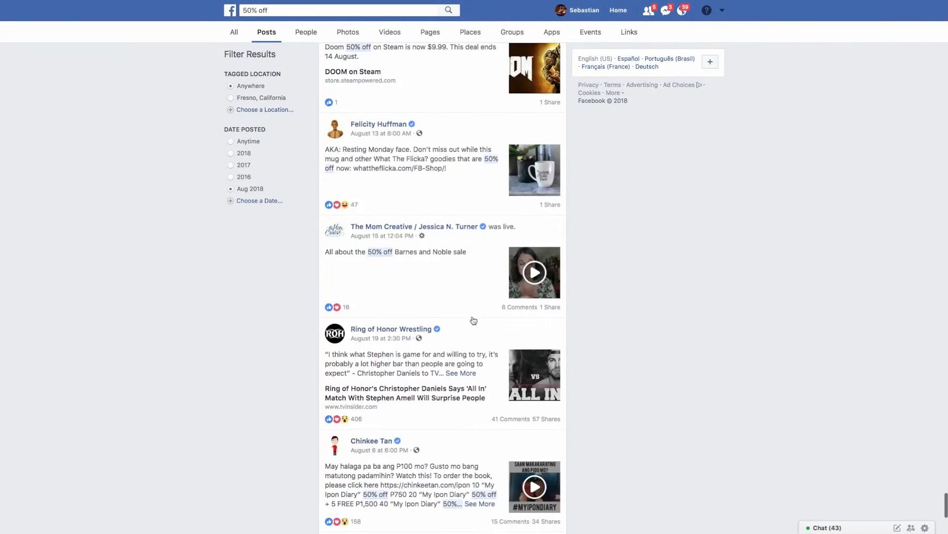
{"action": "scroll", "scroll_direction": "down", "scroll_amount": 3}
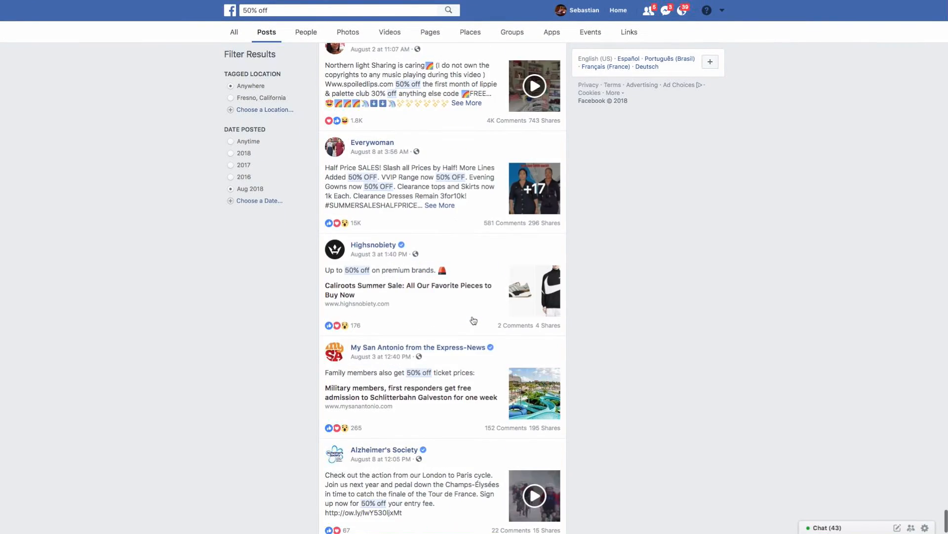
{"action": "mouse_move", "coordinate": [504, 304]}
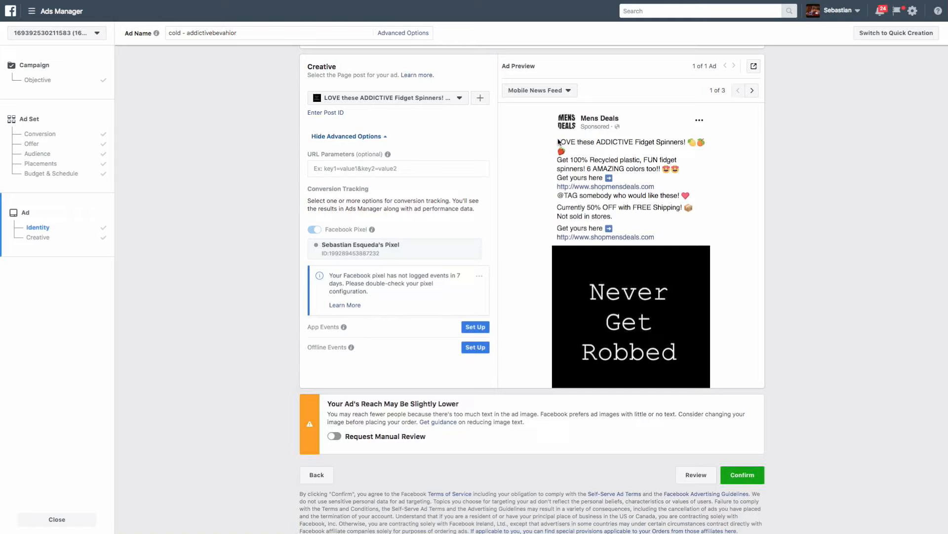
{"action": "mouse_move", "coordinate": [609, 96]}
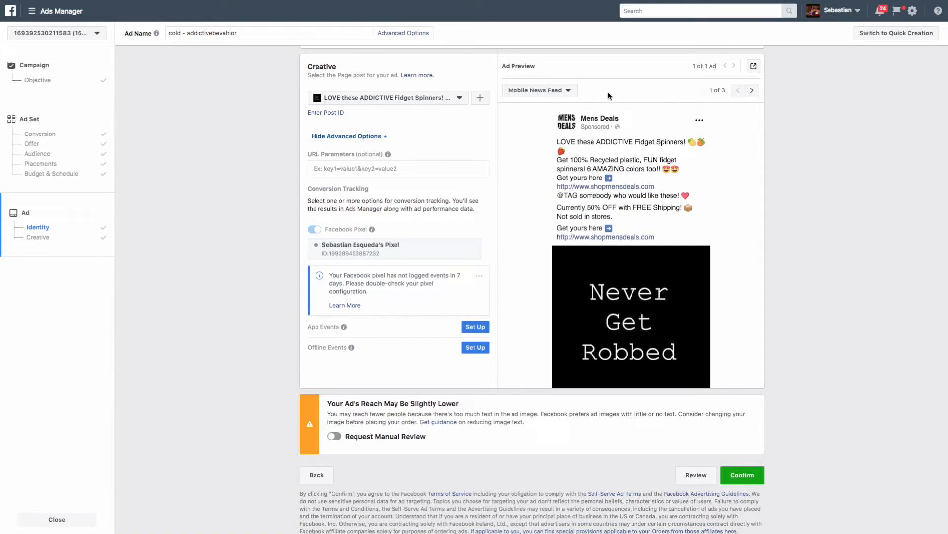
{"action": "mouse_move", "coordinate": [518, 137]}
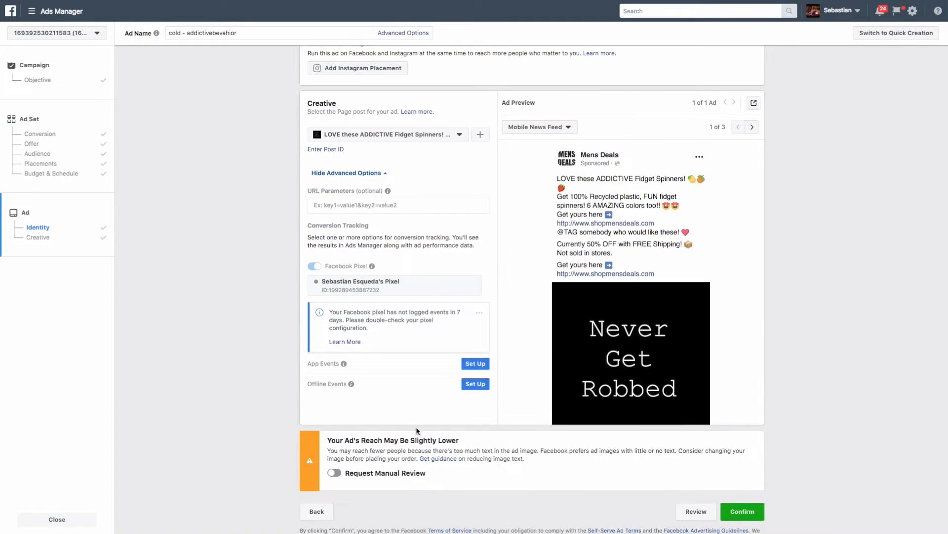
{"action": "mouse_move", "coordinate": [402, 285]}
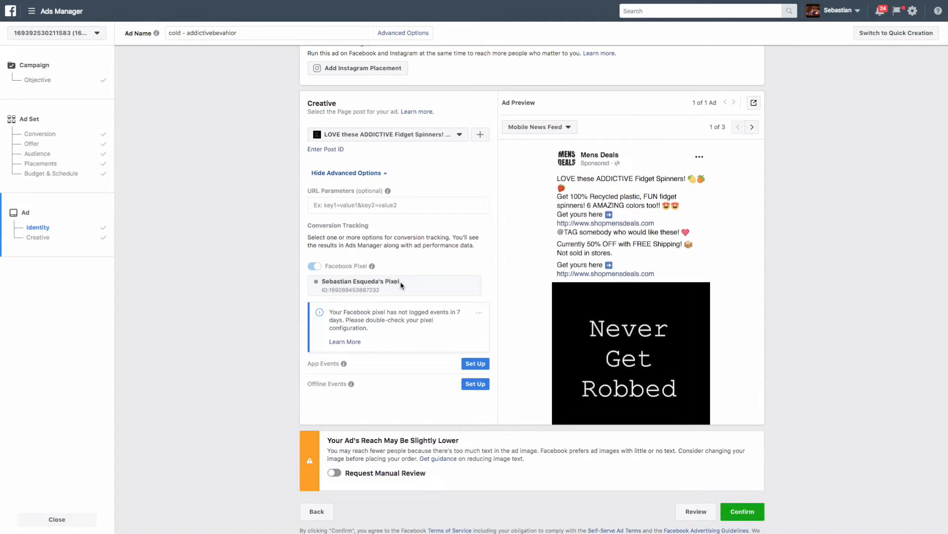
{"action": "mouse_move", "coordinate": [387, 292]}
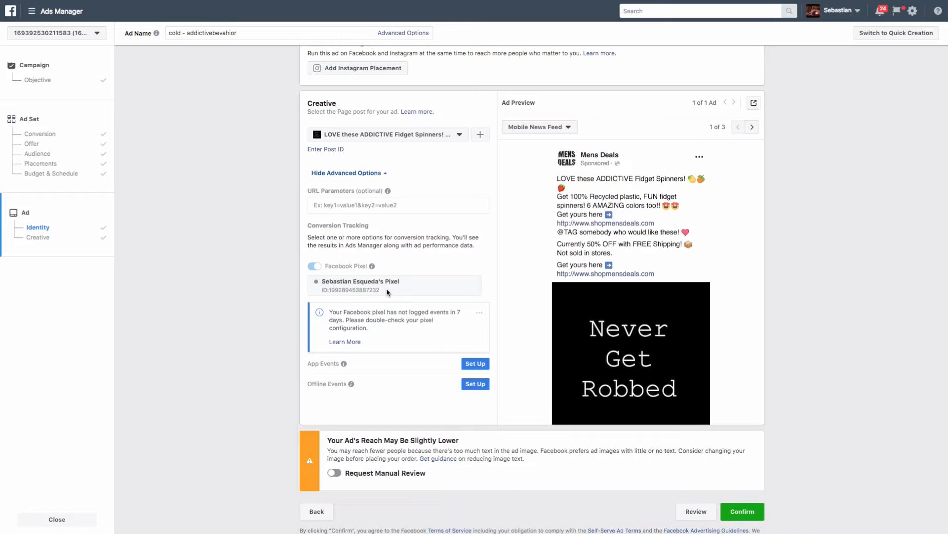
{"action": "double_click", "coordinate": [353, 290]}
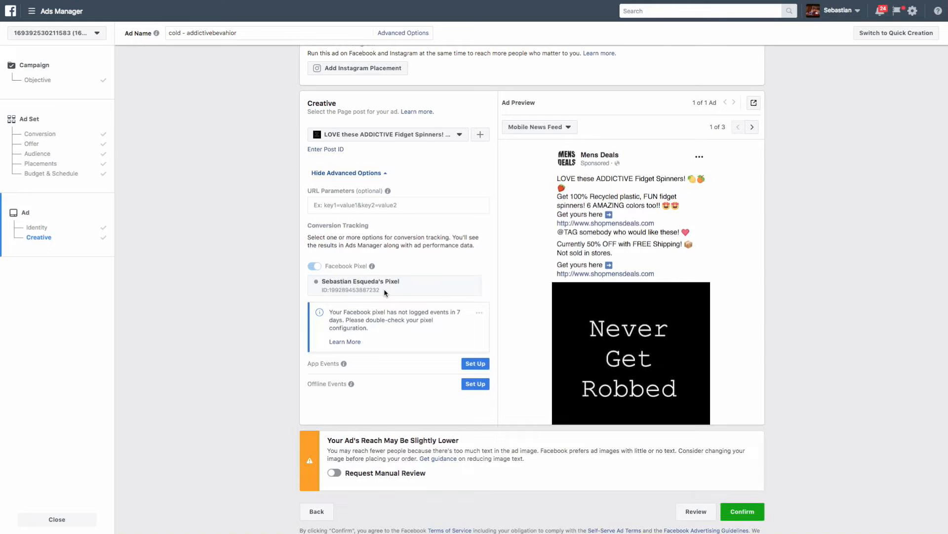
{"action": "scroll", "scroll_direction": "up", "scroll_amount": 3}
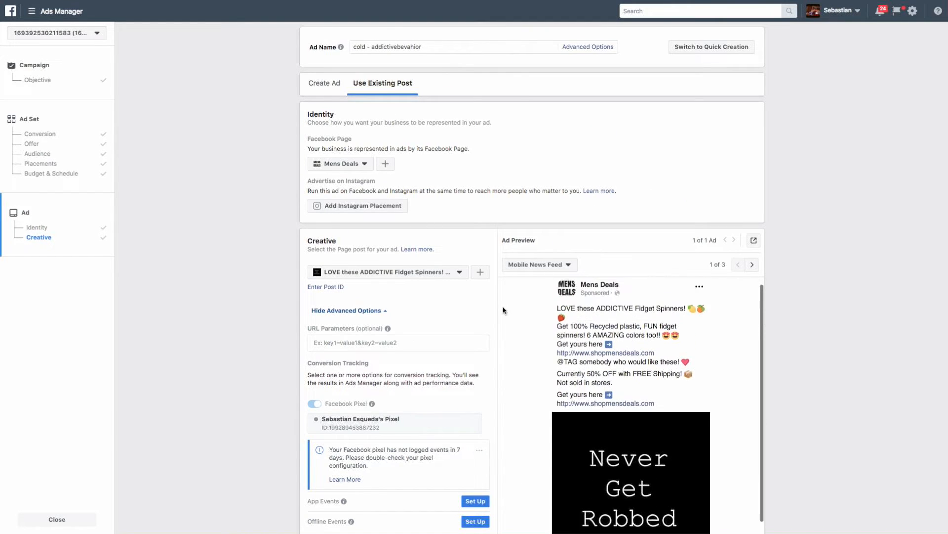